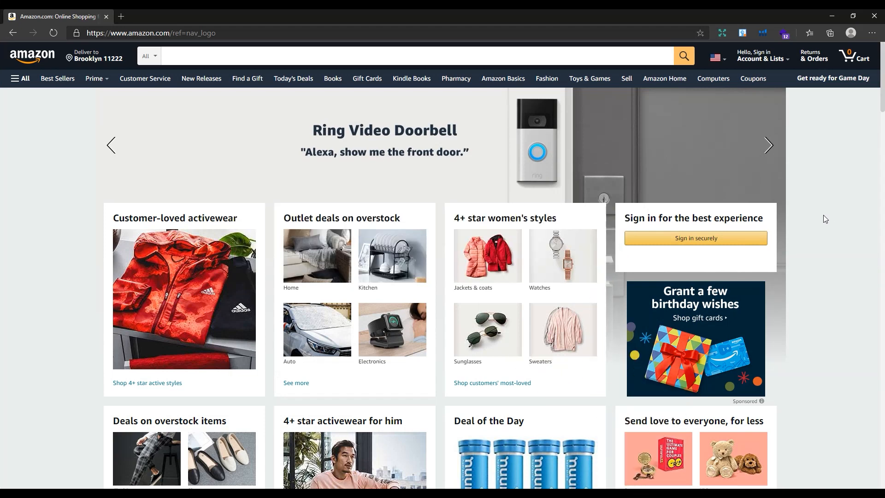
Step: Search Amazon for 'color by number' and browse the coloring-book results
{"action": "left_click", "coordinate": [395, 56]}
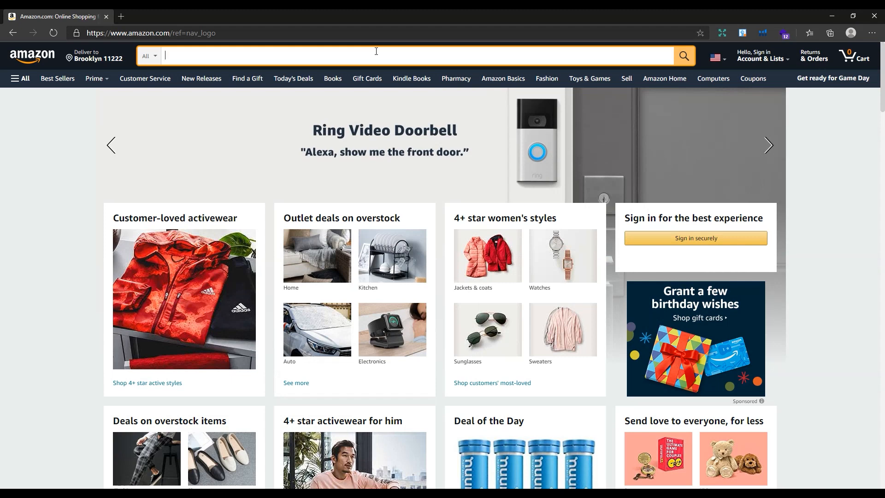
{"action": "type", "text": "colo"}
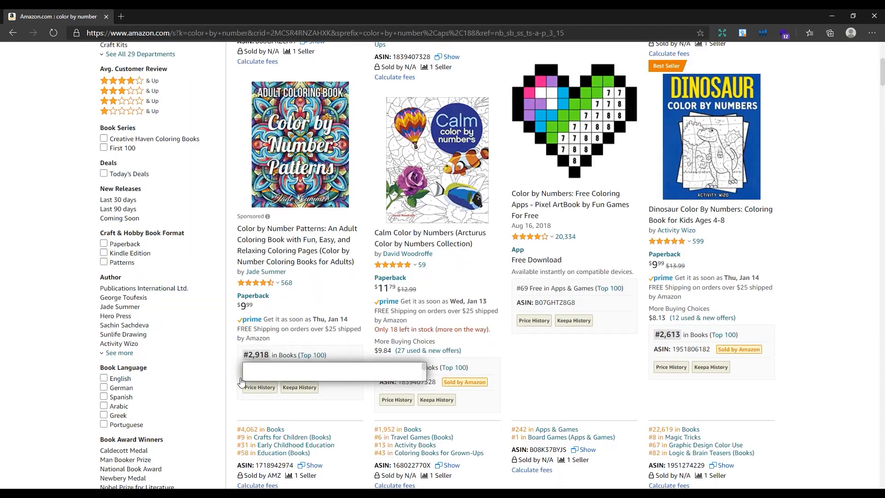
{"action": "scroll", "scroll_direction": "down", "scroll_amount": 3}
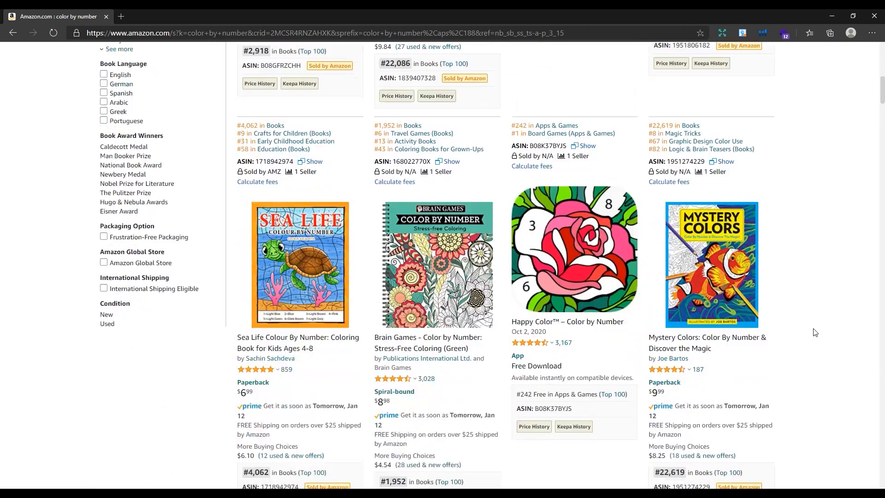
{"action": "scroll", "scroll_direction": "down", "scroll_amount": 3}
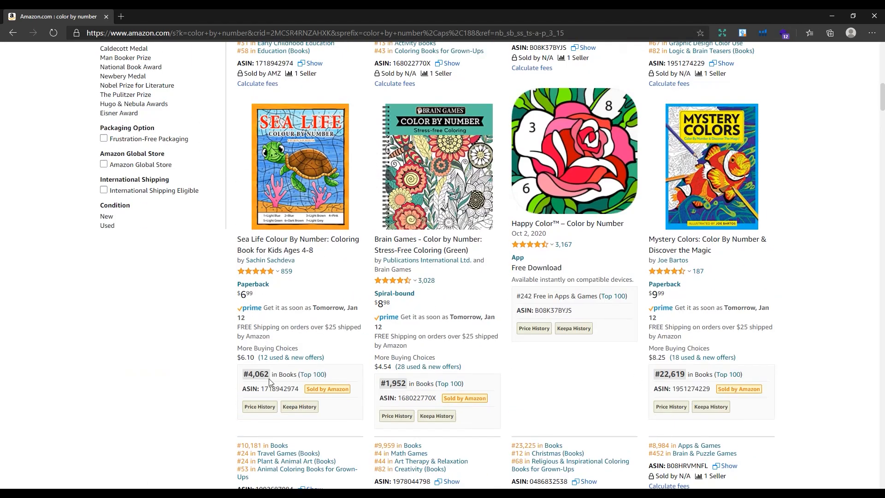
{"action": "scroll", "scroll_direction": "down", "scroll_amount": 3}
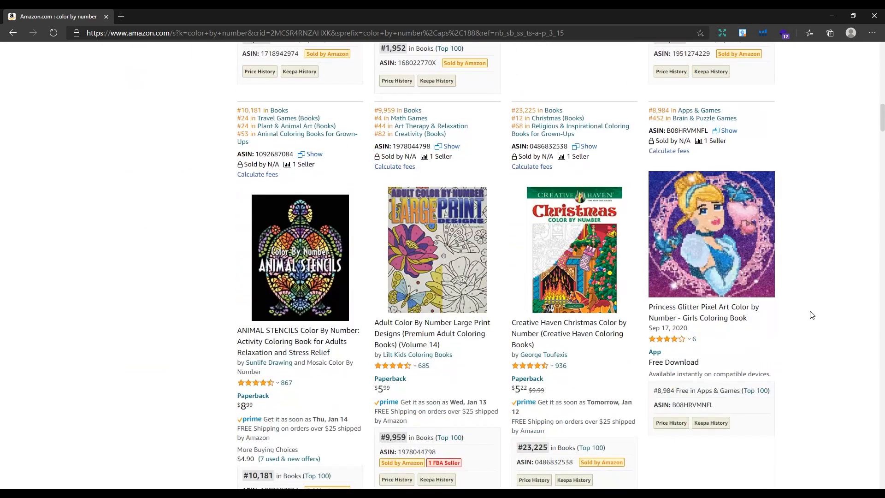
{"action": "scroll", "scroll_direction": "up", "scroll_amount": 3}
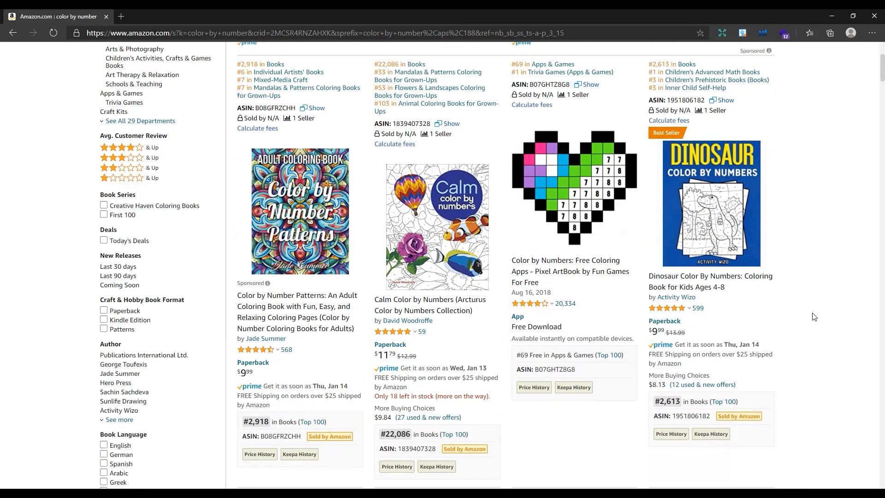
{"action": "scroll", "scroll_direction": "down", "scroll_amount": 3}
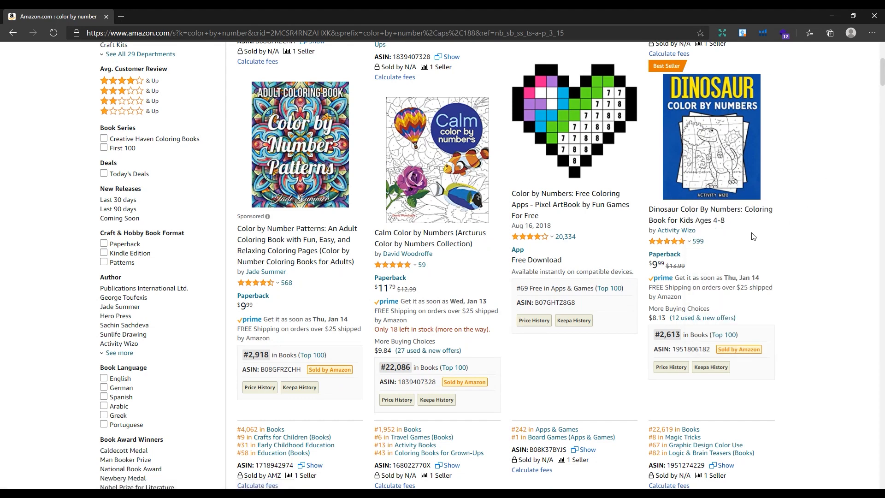
{"action": "double_click", "coordinate": [664, 334]}
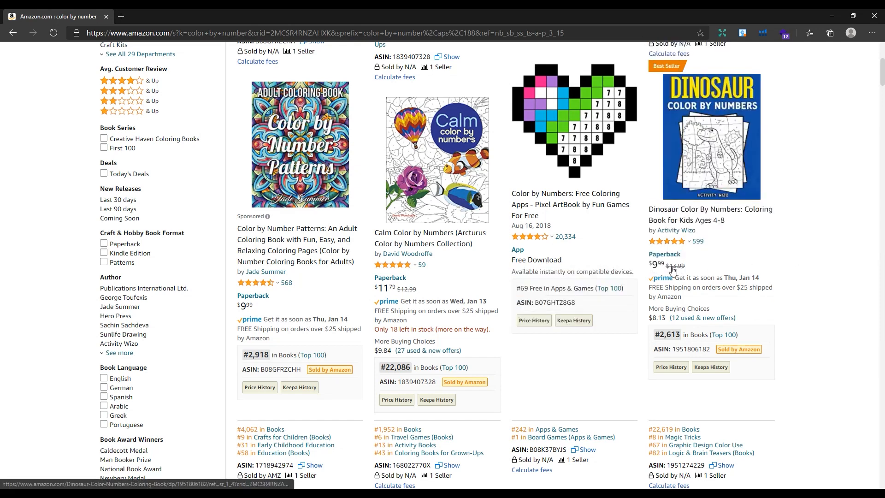
{"action": "mouse_move", "coordinate": [675, 240]}
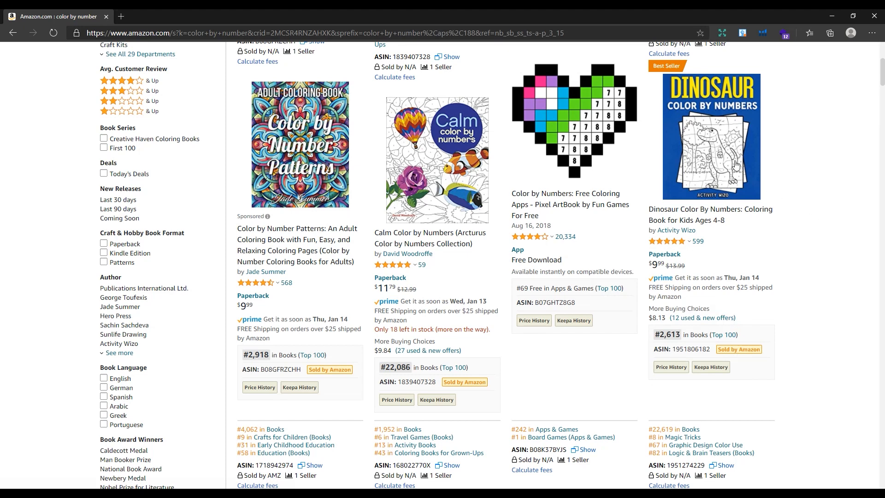
Step: Open the Dinosaur Color By Numbers listing with Xray sales data and shrink the window
{"action": "left_click", "coordinate": [711, 137]}
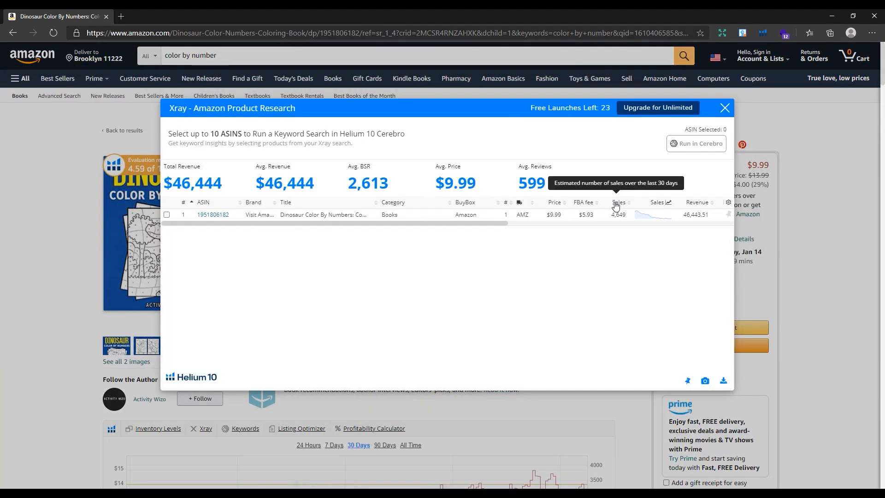
{"action": "double_click", "coordinate": [616, 214]}
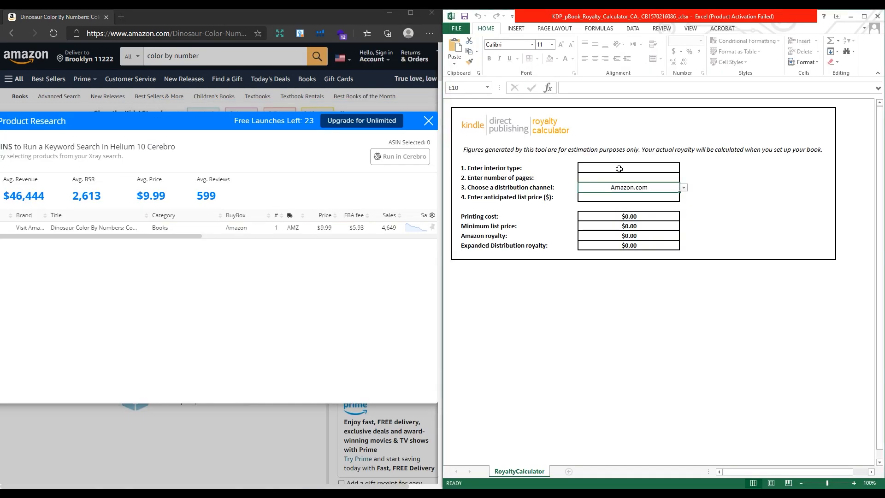
Step: Enter Black Ink, 88 pages and $9.99 list price, giving a $3.85 Amazon royalty
{"action": "left_click", "coordinate": [627, 168]}
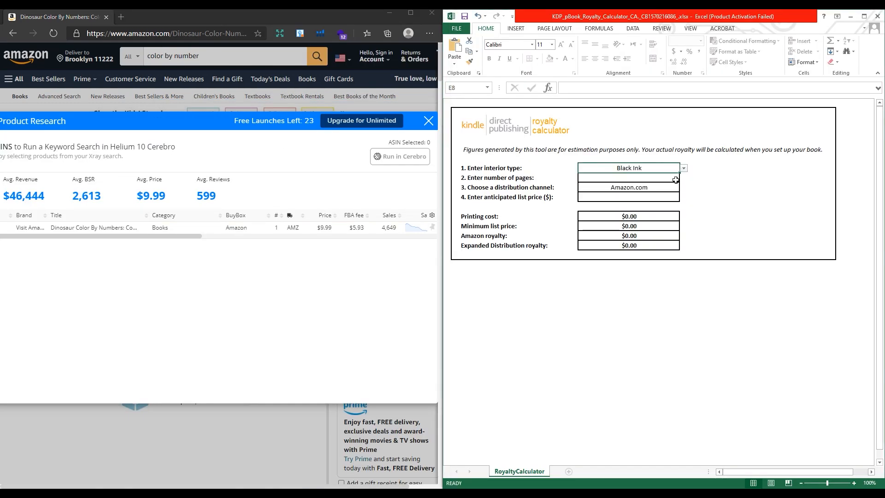
{"action": "type", "text": "88"}
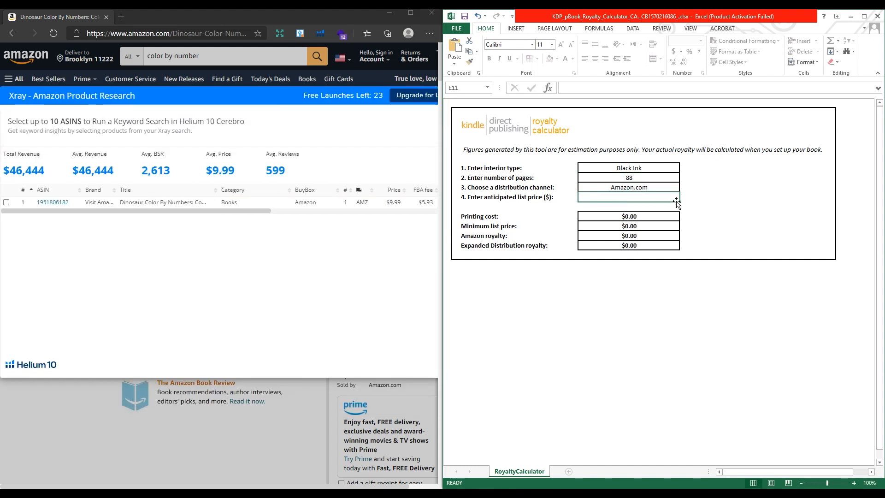
{"action": "type", "text": "9.99"}
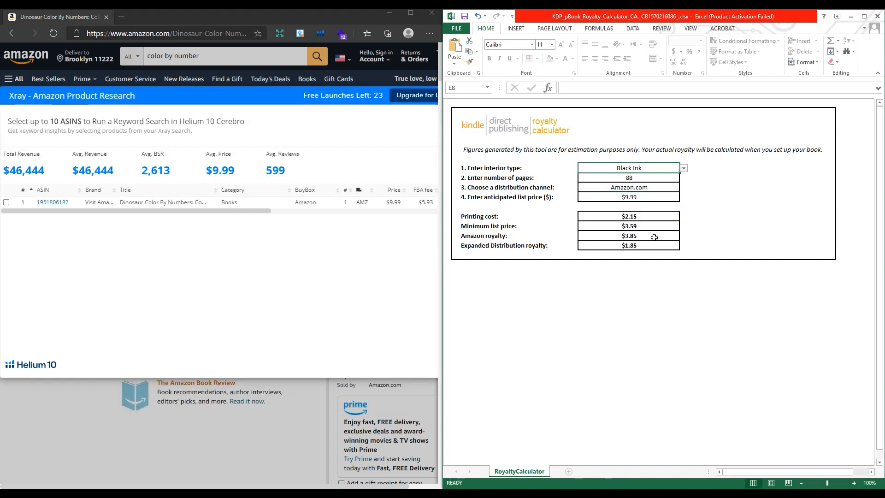
{"action": "mouse_move", "coordinate": [650, 243]}
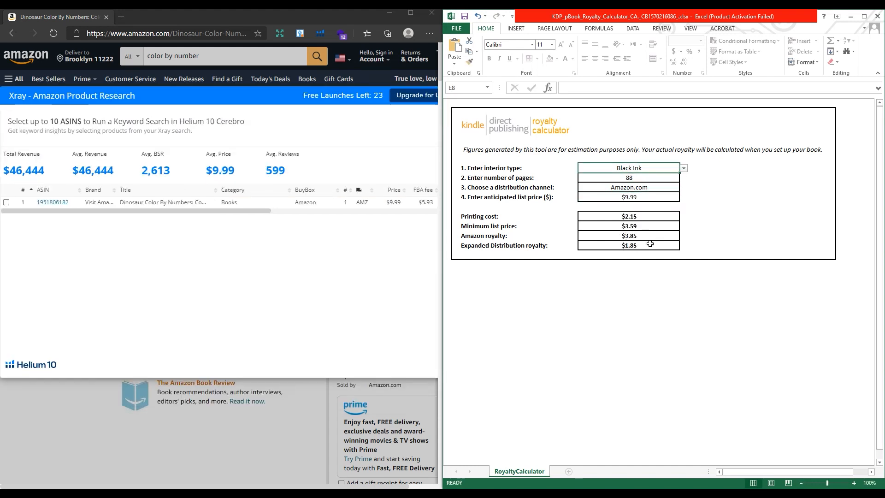
{"action": "mouse_move", "coordinate": [346, 251]}
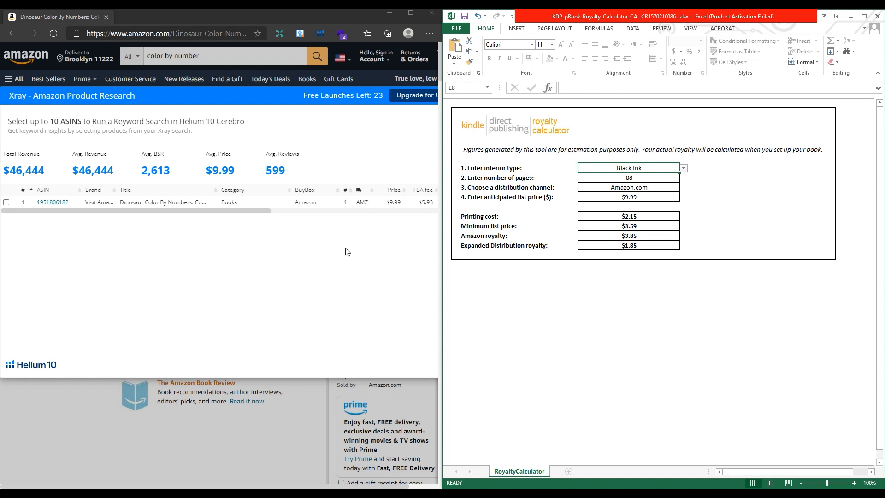
{"action": "scroll", "scroll_direction": "right", "scroll_amount": 3}
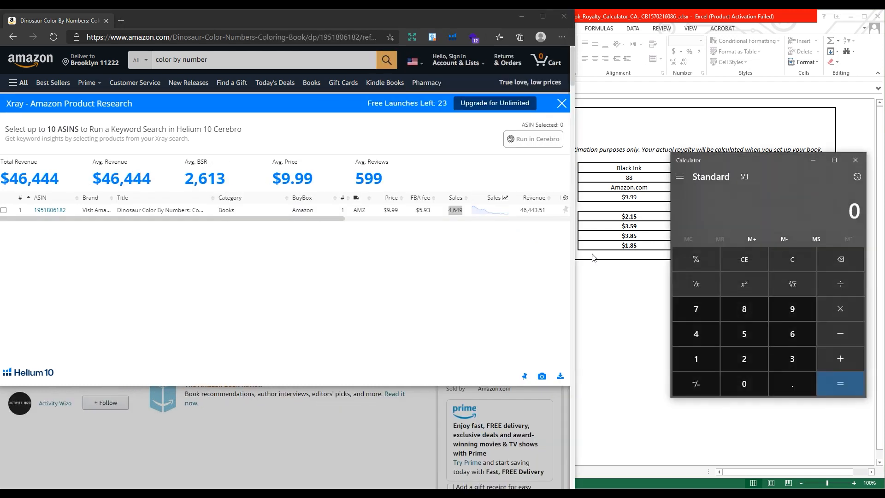
Step: Move the Calculator beside the Xray figures and begin entering the monthly sales number
{"action": "left_click_drag", "start_coordinate": [767, 160], "coordinate": [462, 238]}
{"action": "type", "text": "46"}
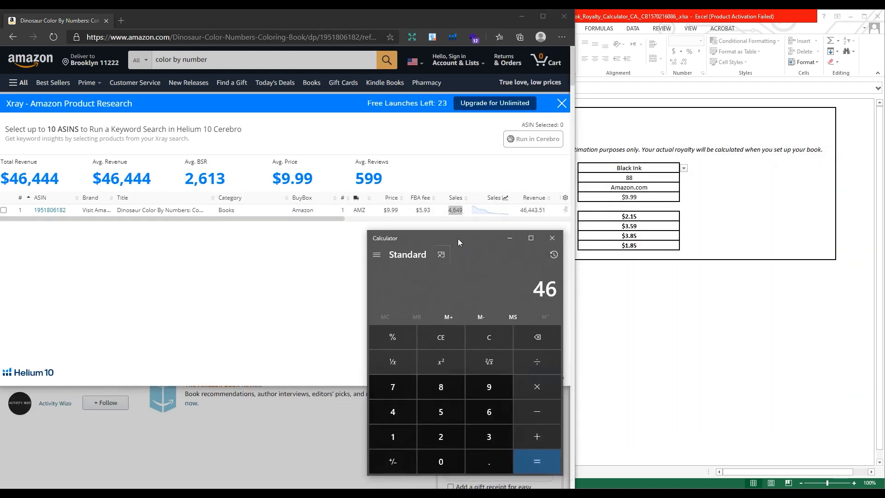
{"action": "left_click", "coordinate": [488, 436]}
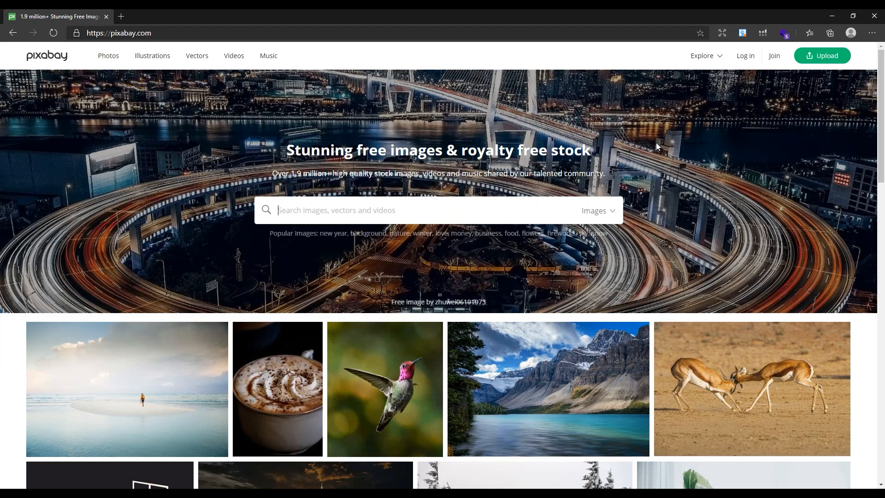
{"action": "mouse_move", "coordinate": [175, 216]}
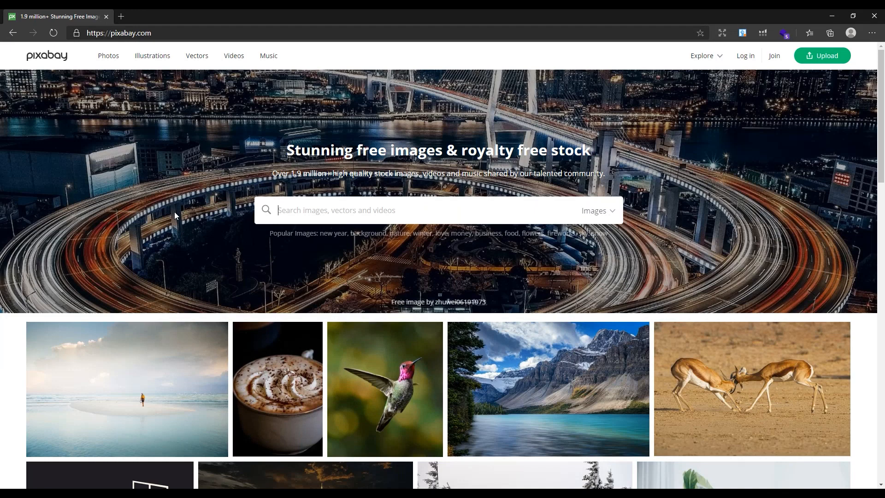
Step: Search Pixabay illustrations for 'lion' and browse the free results
{"action": "left_click", "coordinate": [152, 56]}
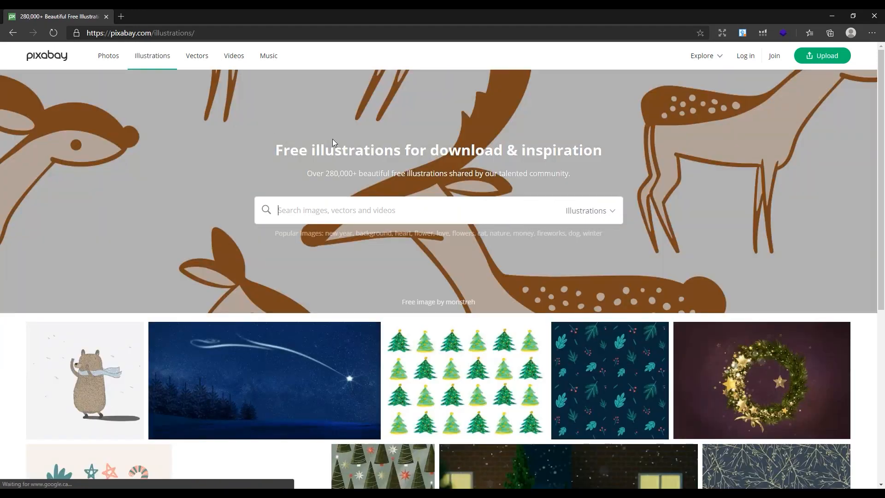
{"action": "type", "text": "lion"}
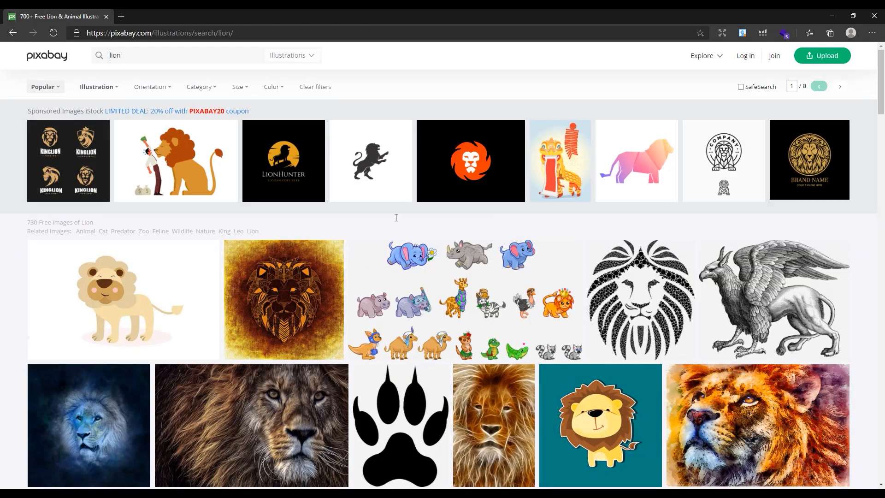
{"action": "scroll", "scroll_direction": "down", "scroll_amount": 3}
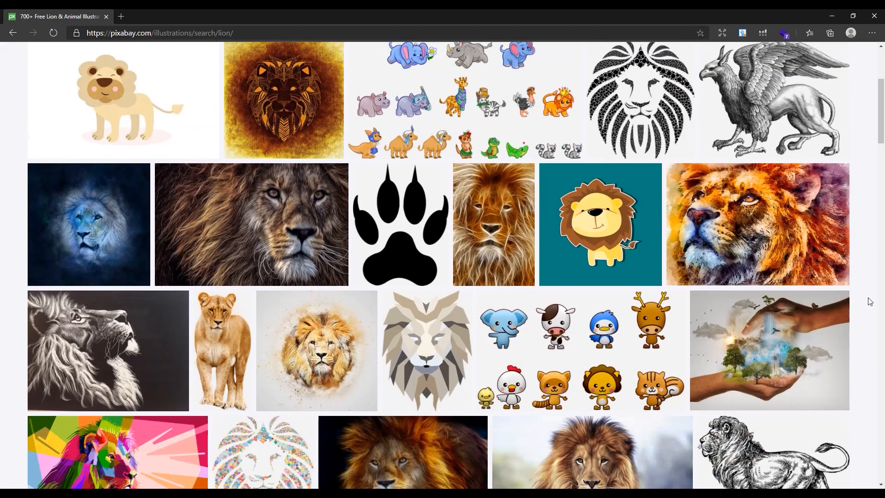
{"action": "scroll", "scroll_direction": "down", "scroll_amount": 3}
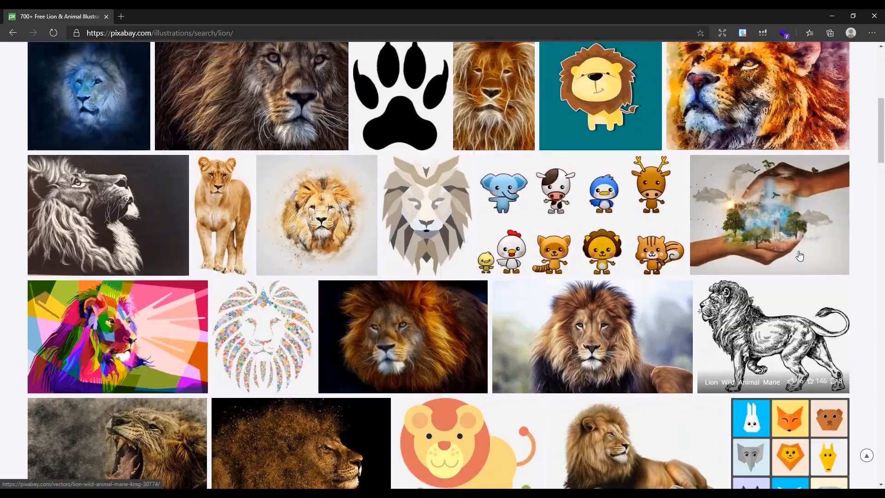
{"action": "scroll", "scroll_direction": "down", "scroll_amount": 3}
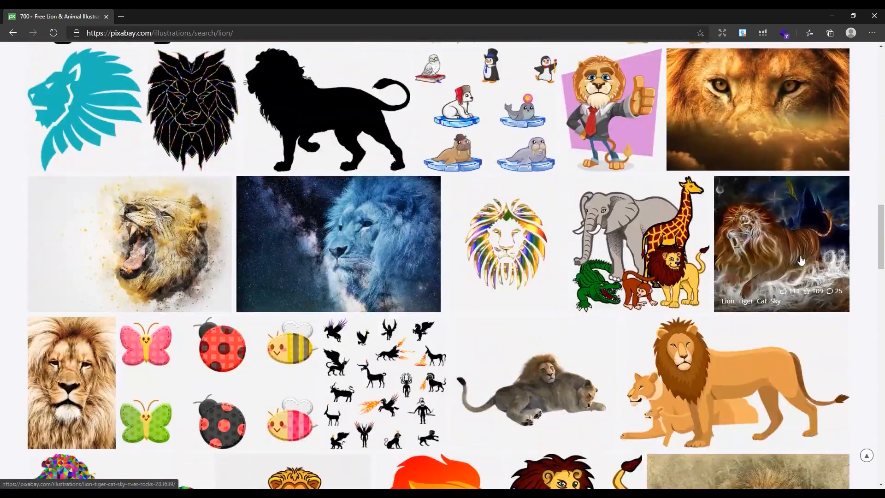
{"action": "scroll", "scroll_direction": "down", "scroll_amount": 3}
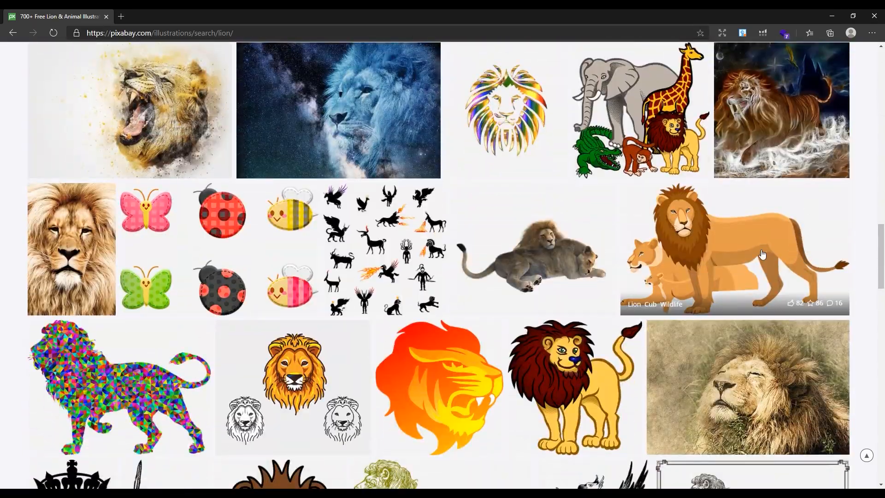
{"action": "scroll", "scroll_direction": "down", "scroll_amount": 3}
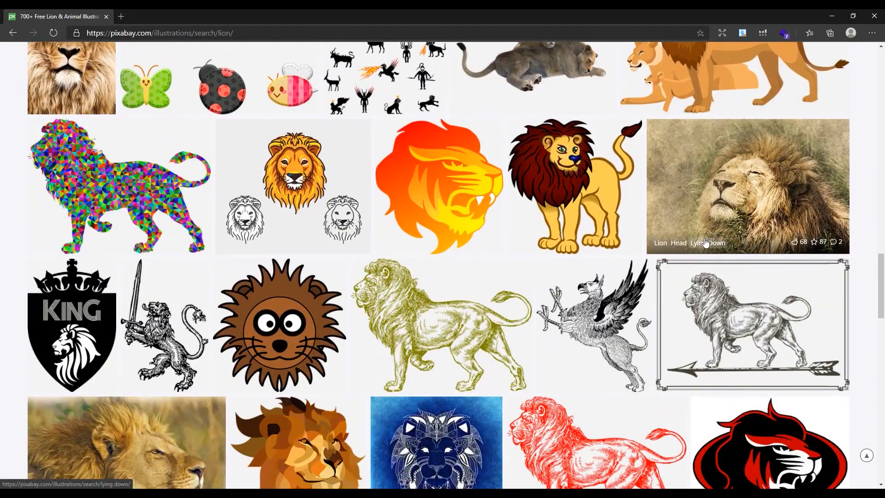
{"action": "scroll", "scroll_direction": "down", "scroll_amount": 3}
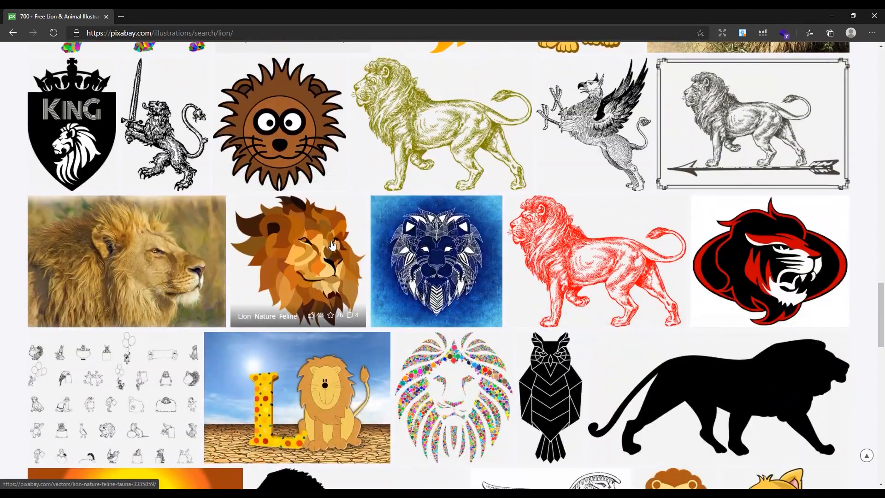
Step: Download the brown geometric lion head as a 1280×1248 PNG
{"action": "left_click", "coordinate": [295, 261]}
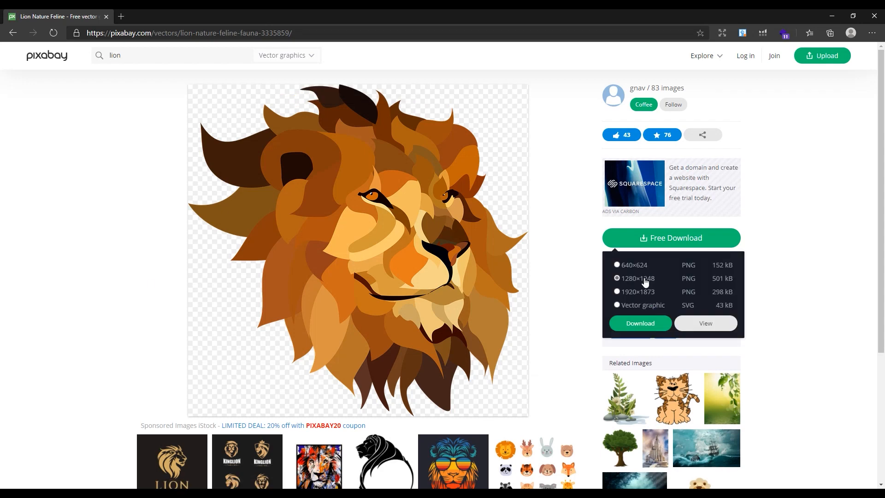
{"action": "left_click", "coordinate": [639, 323]}
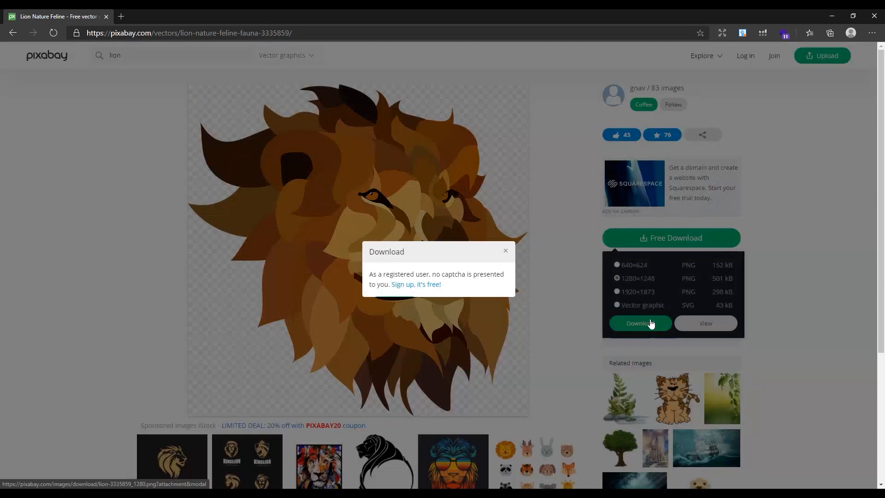
{"action": "left_click", "coordinate": [640, 322]}
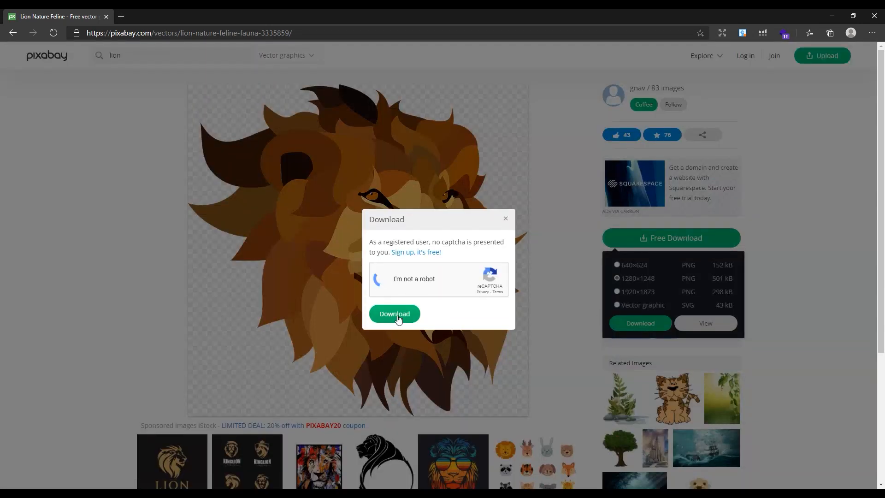
{"action": "left_click", "coordinate": [394, 314]}
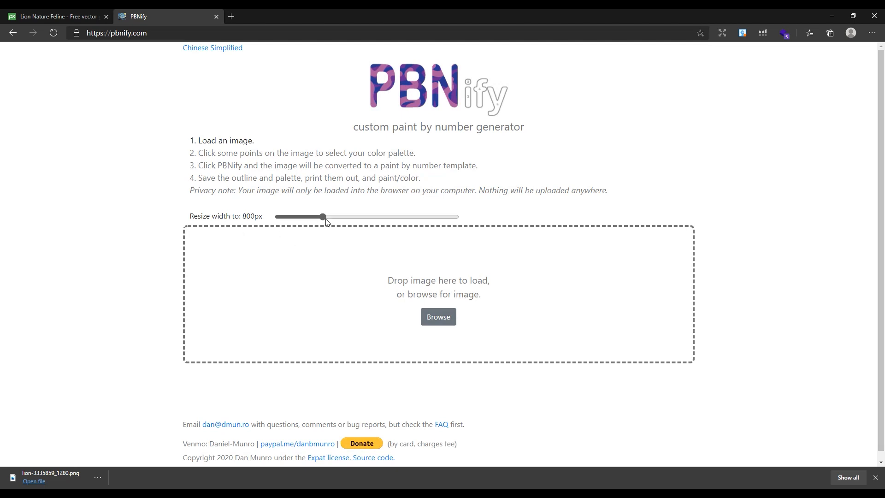
Step: Set the resize width to 1000px and load the downloaded lion PNG
{"action": "left_click_drag", "start_coordinate": [323, 215], "coordinate": [343, 215]}
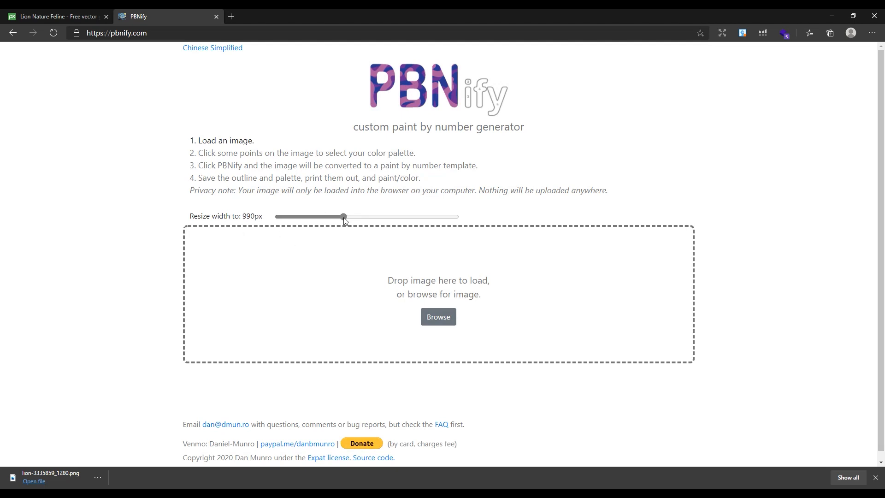
{"action": "left_click_drag", "start_coordinate": [343, 216], "coordinate": [346, 215]}
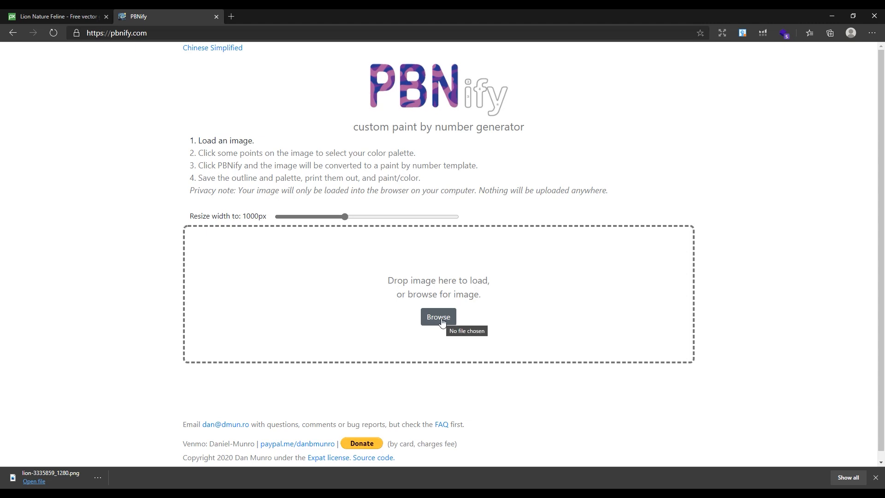
{"action": "left_click", "coordinate": [438, 316]}
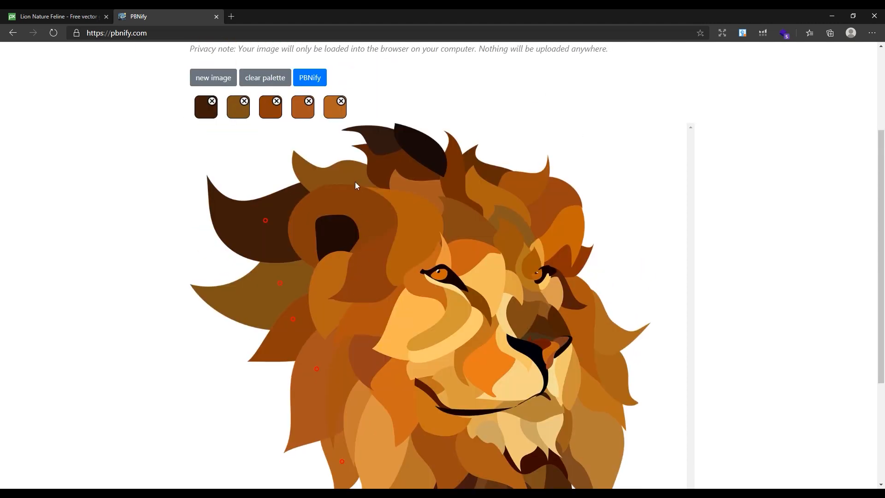
Step: Pick brown, orange and cream shades across the lion into a palette of about 40 colours
{"action": "scroll", "scroll_direction": "down", "scroll_amount": 3}
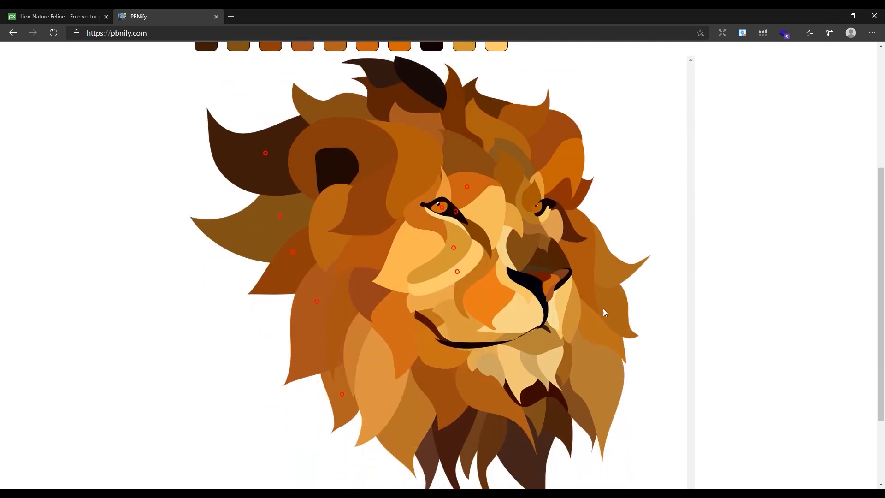
{"action": "scroll", "scroll_direction": "up", "scroll_amount": 3}
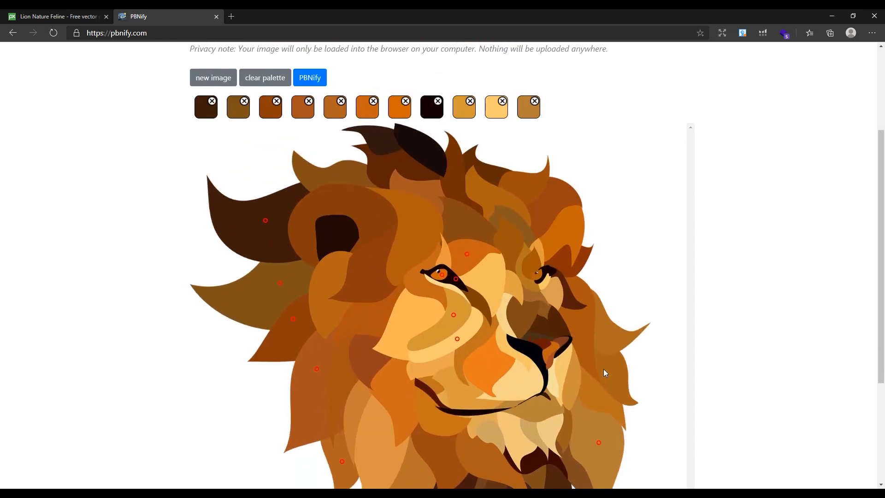
{"action": "scroll", "scroll_direction": "down", "scroll_amount": 3}
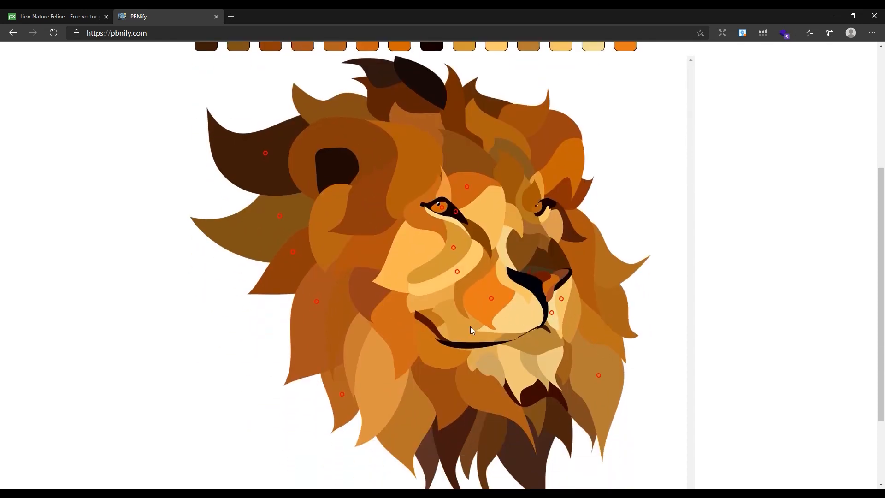
{"action": "scroll", "scroll_direction": "down", "scroll_amount": 3}
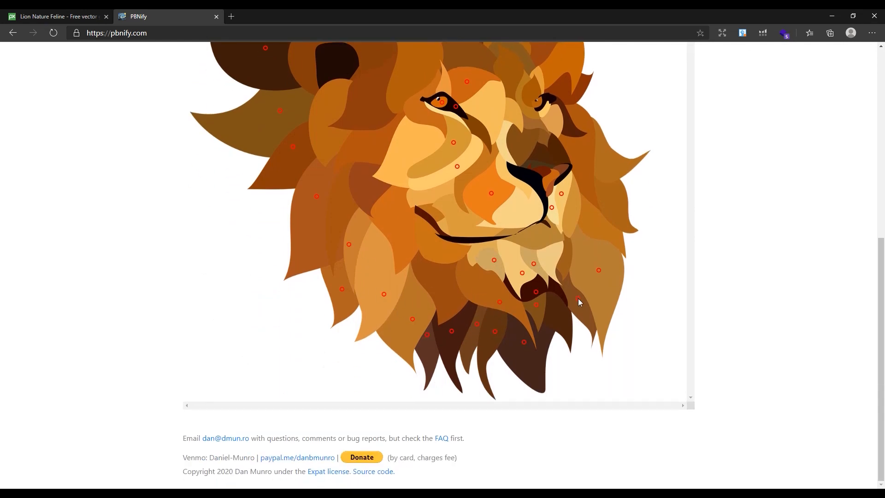
{"action": "scroll", "scroll_direction": "down", "scroll_amount": 3}
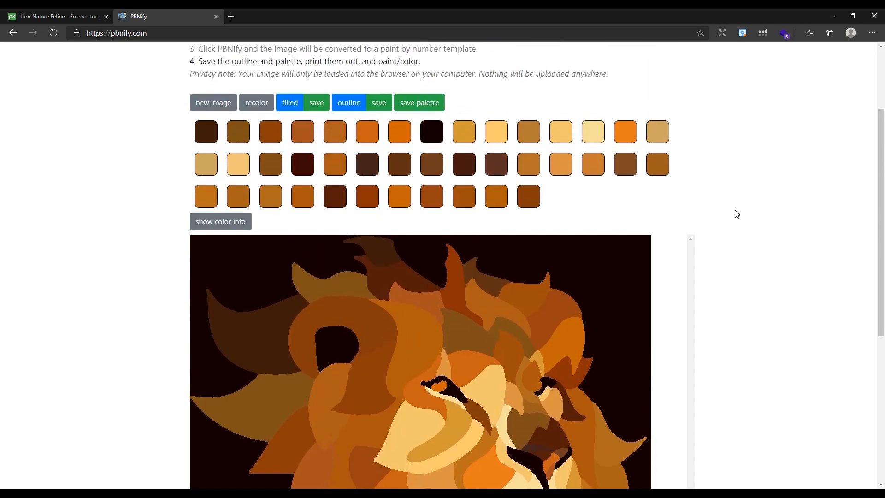
Step: Show the lion's numbered outline with its 41-colour palette and open it for saving
{"action": "left_click", "coordinate": [348, 107]}
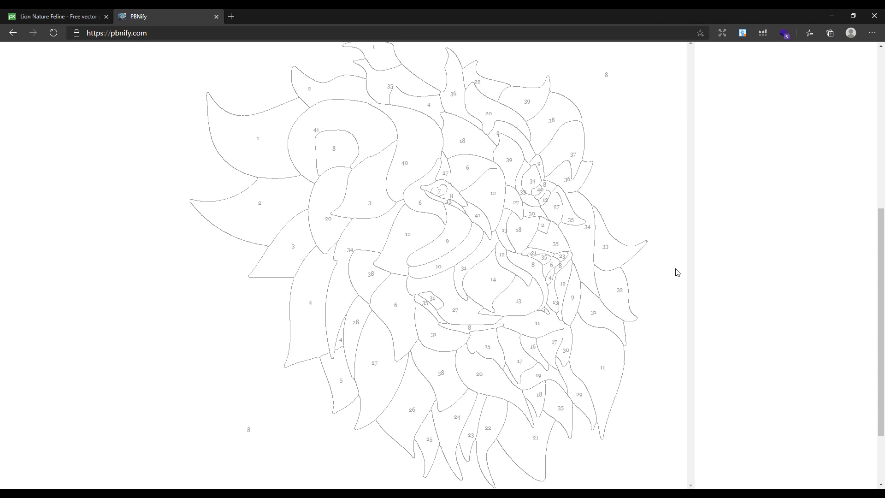
{"action": "scroll", "scroll_direction": "up", "scroll_amount": 3}
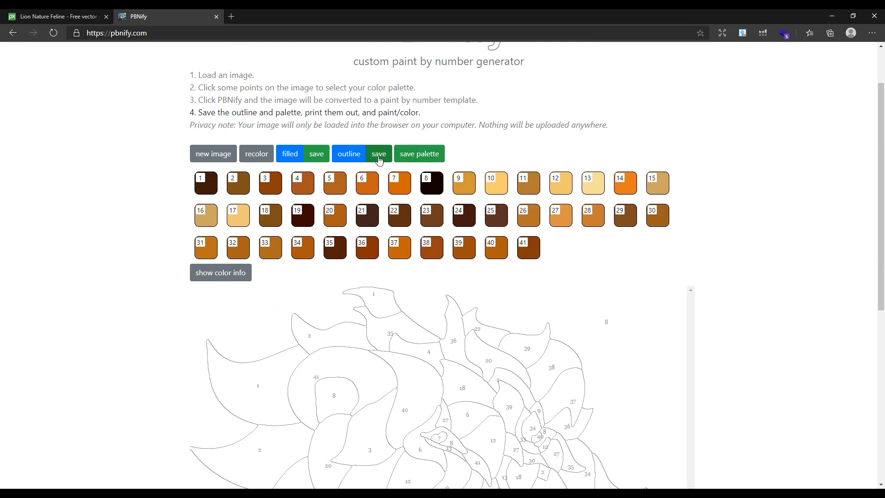
{"action": "left_click", "coordinate": [378, 154]}
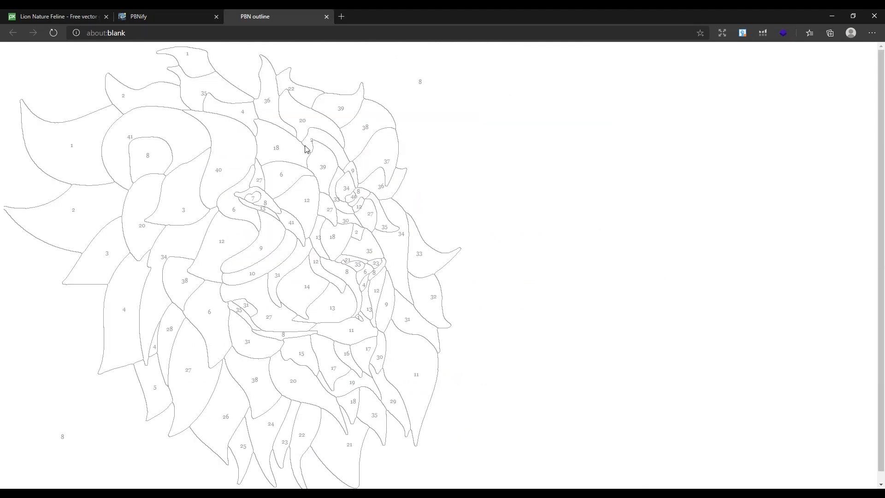
Step: Save the lion outline PNG to the Desktop and return to the PBNify page
{"action": "left_click", "coordinate": [341, 15]}
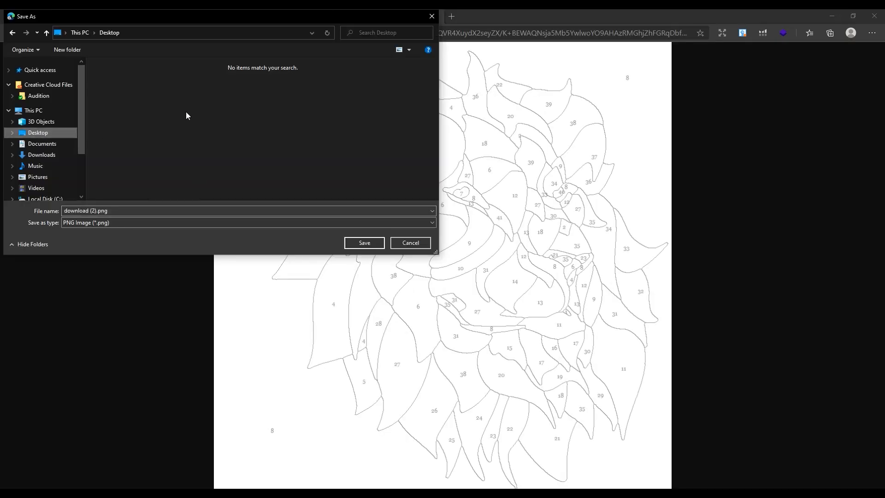
{"action": "left_click", "coordinate": [363, 242]}
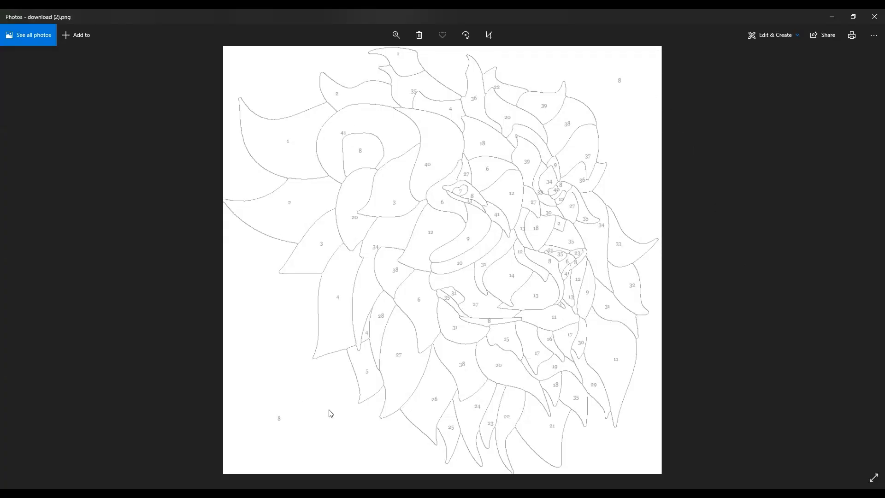
{"action": "mouse_move", "coordinate": [720, 264]}
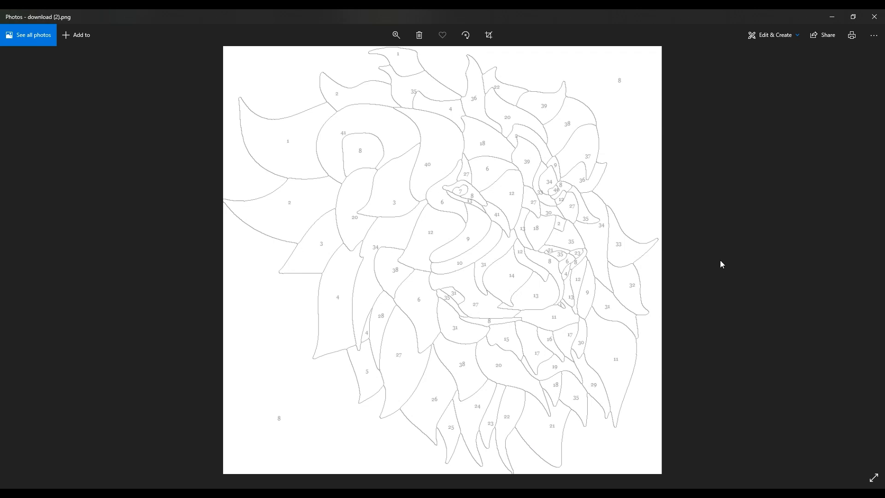
{"action": "mouse_move", "coordinate": [873, 17]}
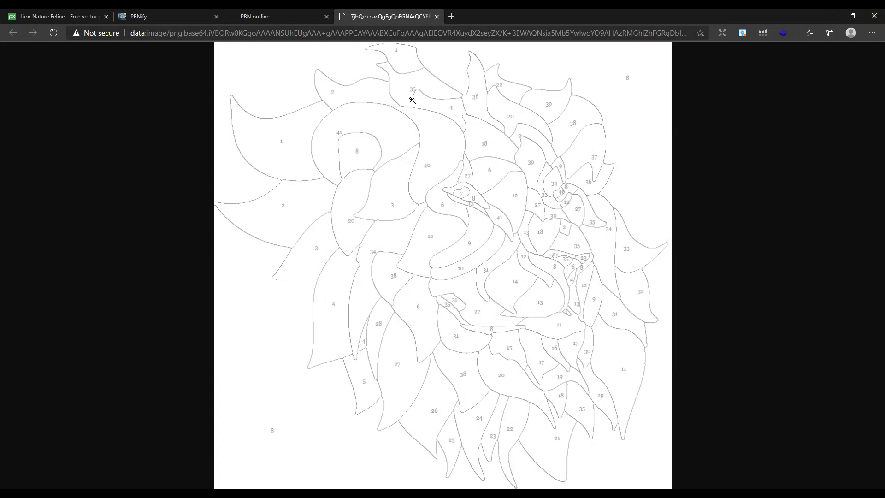
{"action": "left_click", "coordinate": [138, 15]}
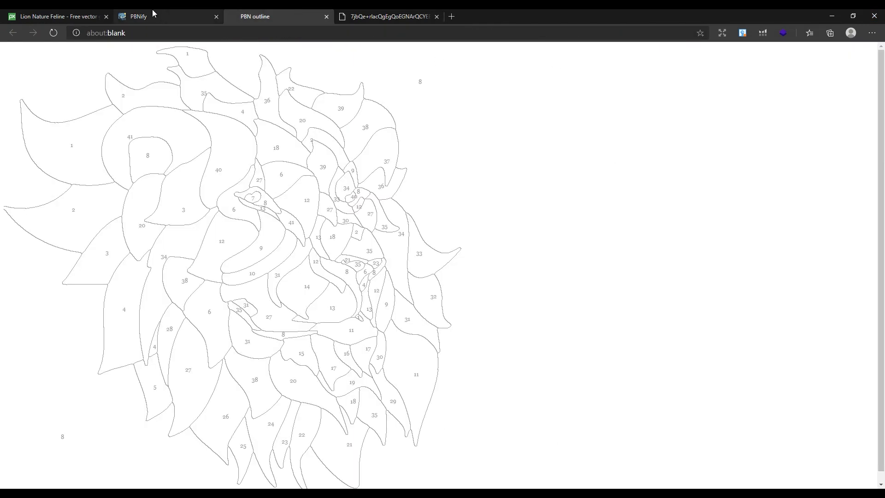
{"action": "left_click", "coordinate": [137, 15]}
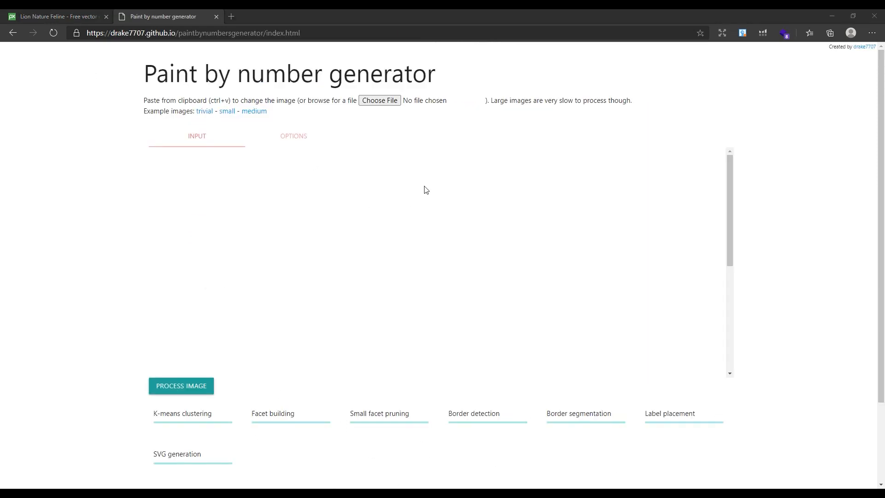
{"action": "mouse_move", "coordinate": [181, 79]}
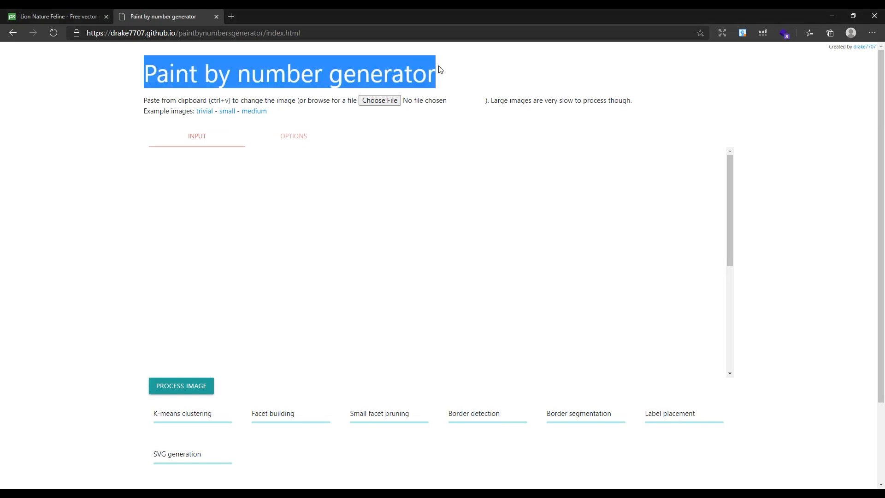
Step: Load lion-3335859.png from the computer as the picture to convert
{"action": "left_click", "coordinate": [128, 32]}
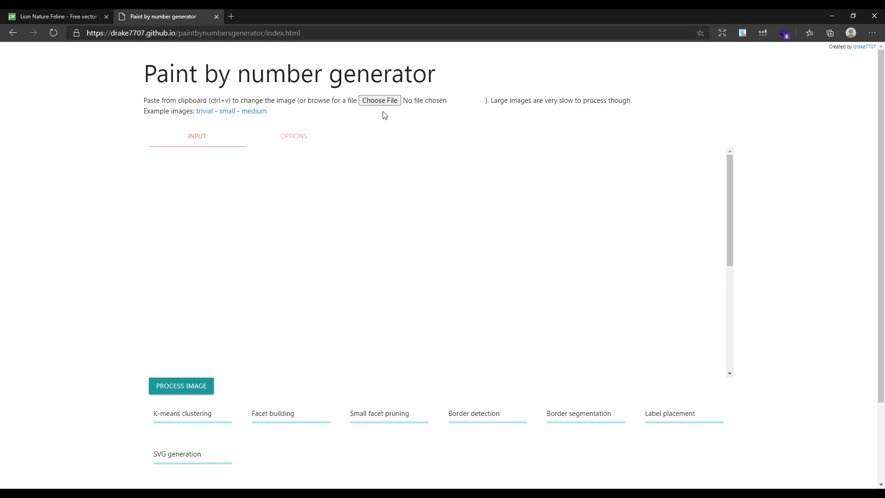
{"action": "left_click", "coordinate": [379, 99]}
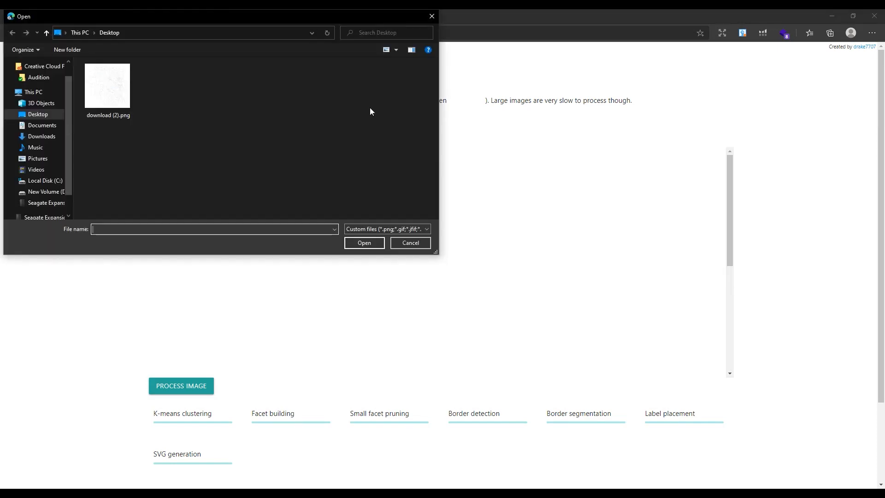
{"action": "left_click", "coordinate": [42, 136]}
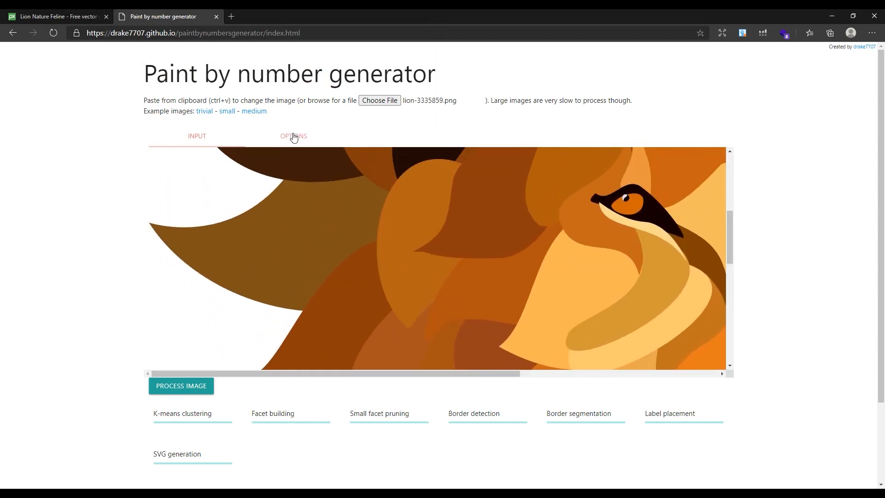
Step: Set maximum facets to 500 with 50px small-facet removal and process the lion image
{"action": "left_click", "coordinate": [293, 136]}
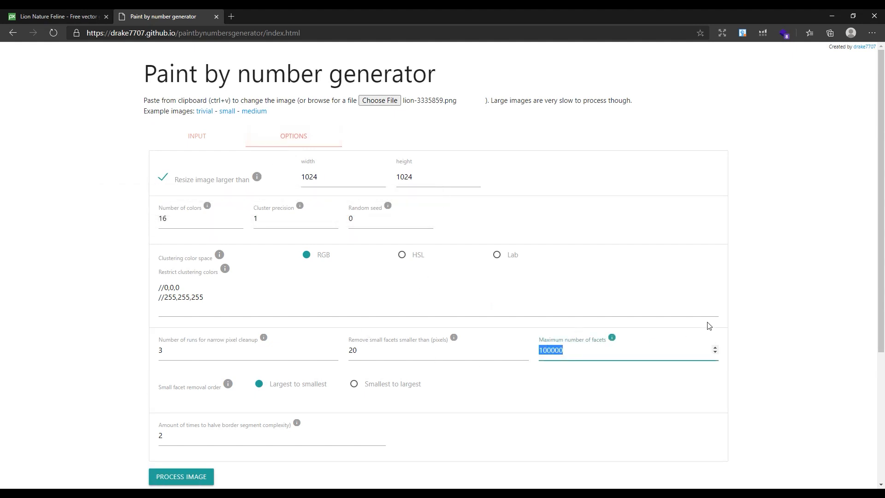
{"action": "type", "text": "500"}
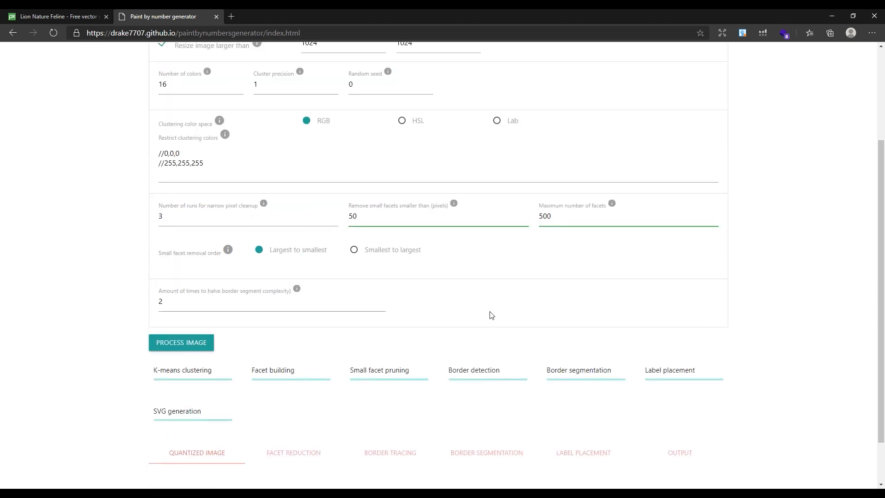
{"action": "left_click", "coordinate": [181, 342]}
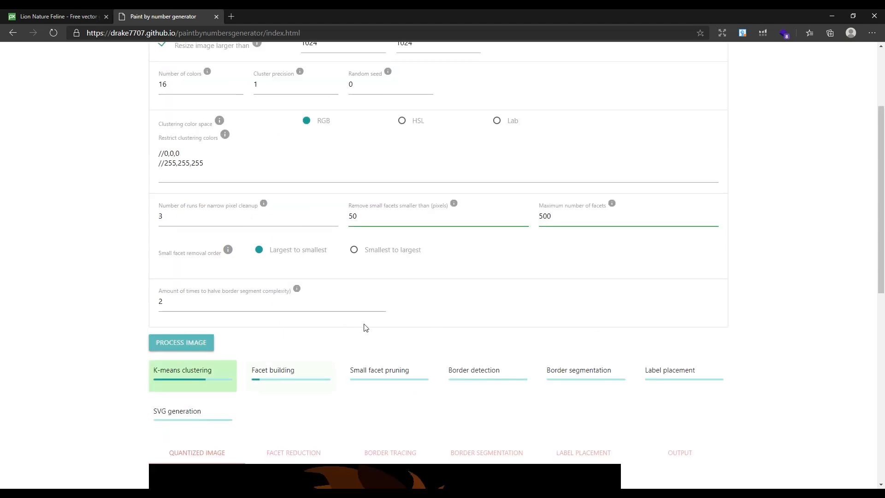
{"action": "scroll", "scroll_direction": "down", "scroll_amount": 3}
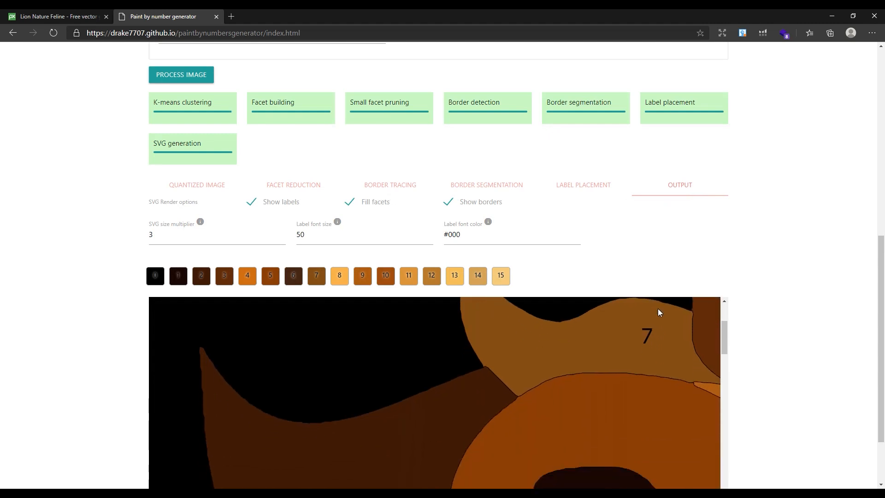
Step: Download the filled numbered lion as PNG, then uncheck Fill facets and download the outline PNG
{"action": "scroll", "scroll_direction": "down", "scroll_amount": 3}
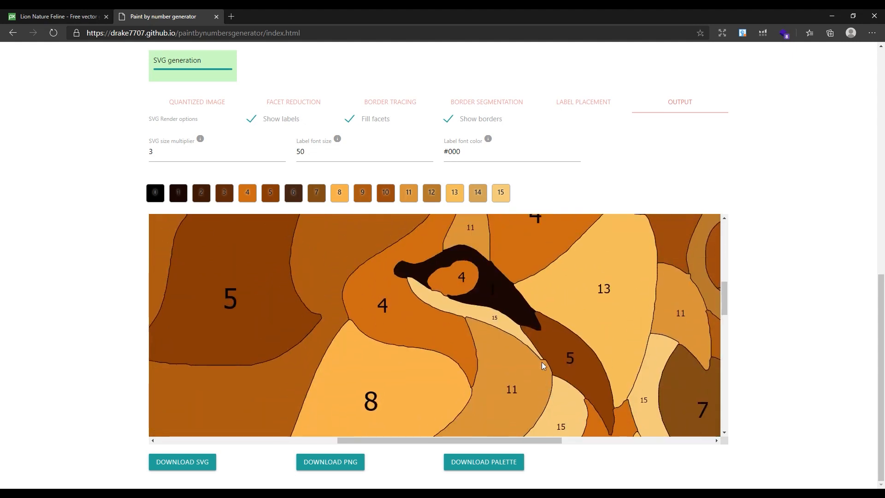
{"action": "mouse_move", "coordinate": [316, 193]}
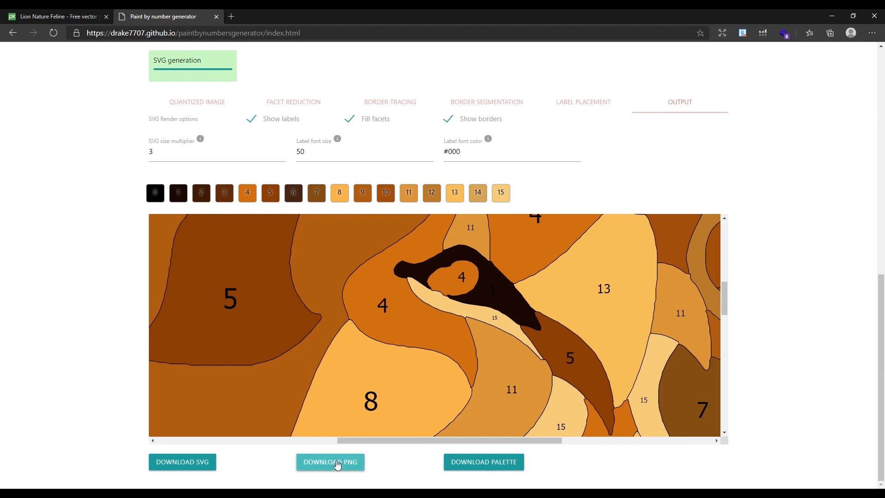
{"action": "left_click", "coordinate": [330, 461]}
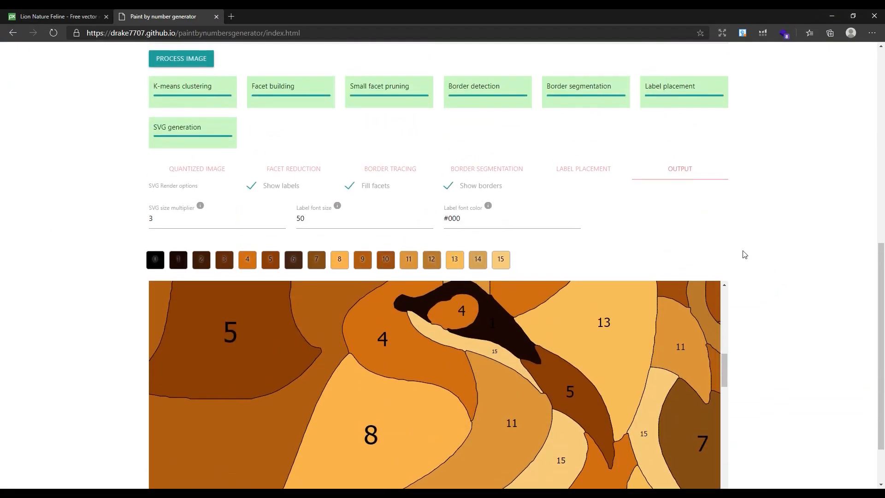
{"action": "scroll", "scroll_direction": "down", "scroll_amount": 3}
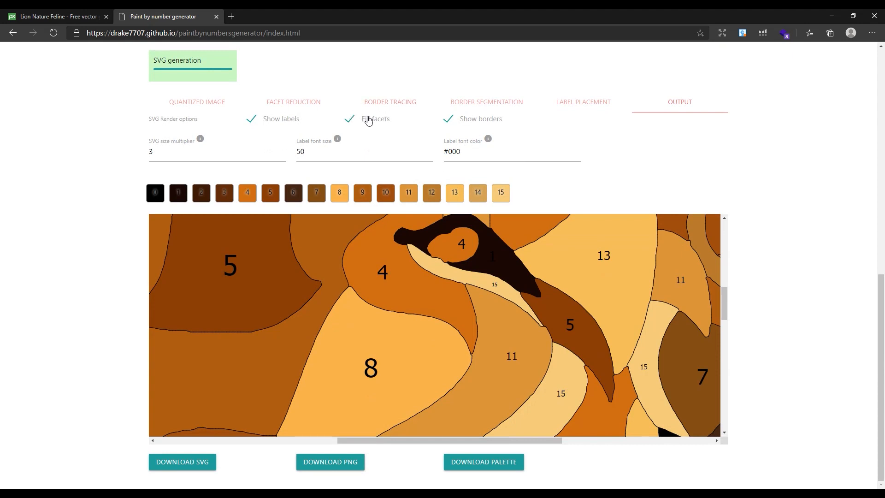
{"action": "left_click", "coordinate": [348, 119]}
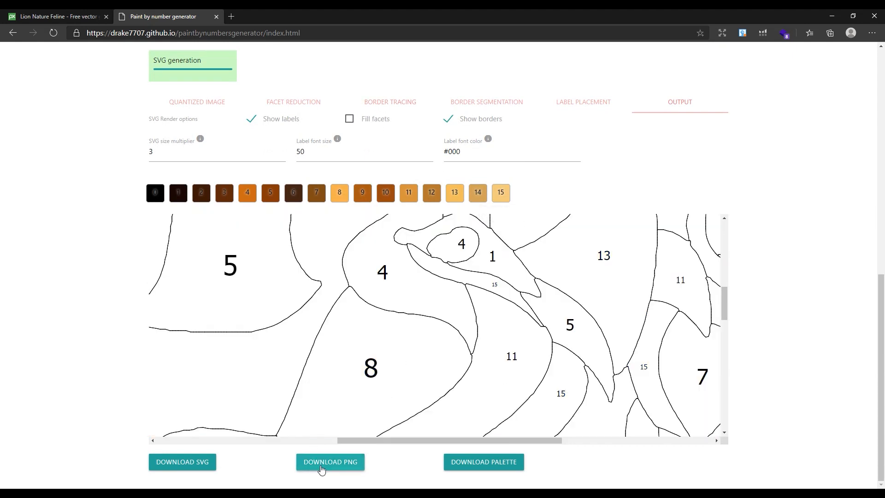
{"action": "left_click", "coordinate": [330, 462]}
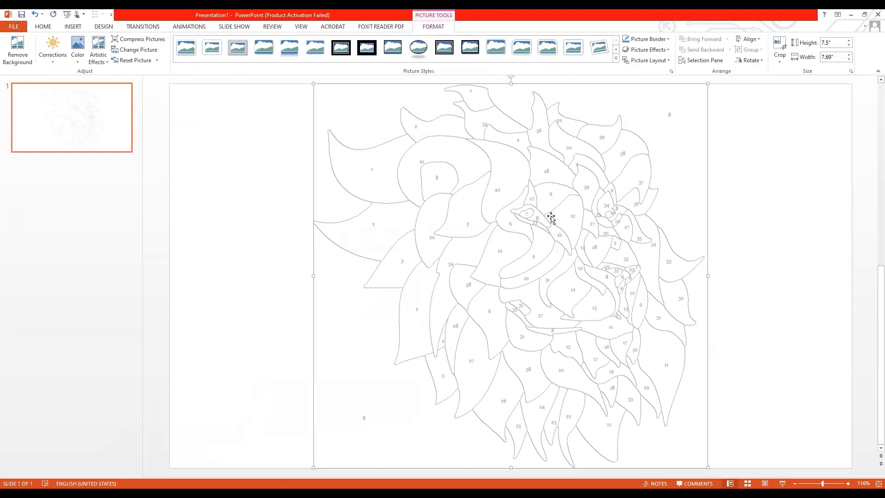
Step: Make the slide portrait via Custom Slide Size and maximize the lion outline to fit
{"action": "left_click", "coordinate": [809, 48]}
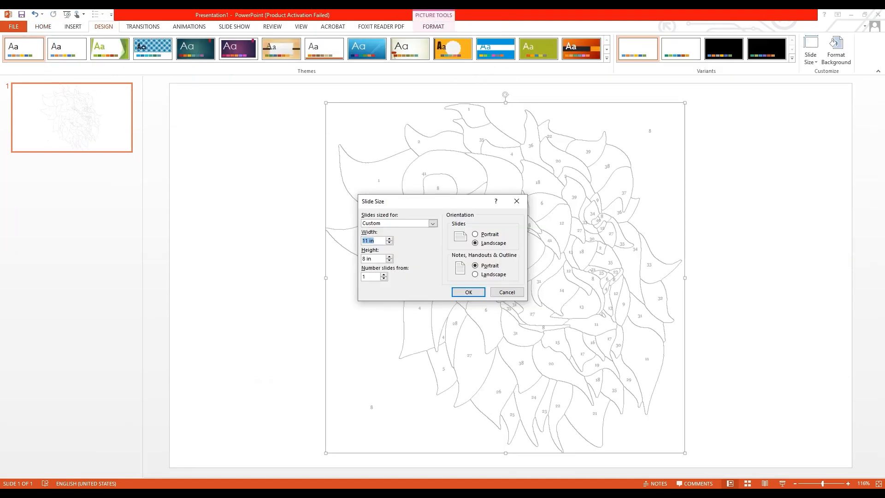
{"action": "left_click", "coordinate": [476, 234]}
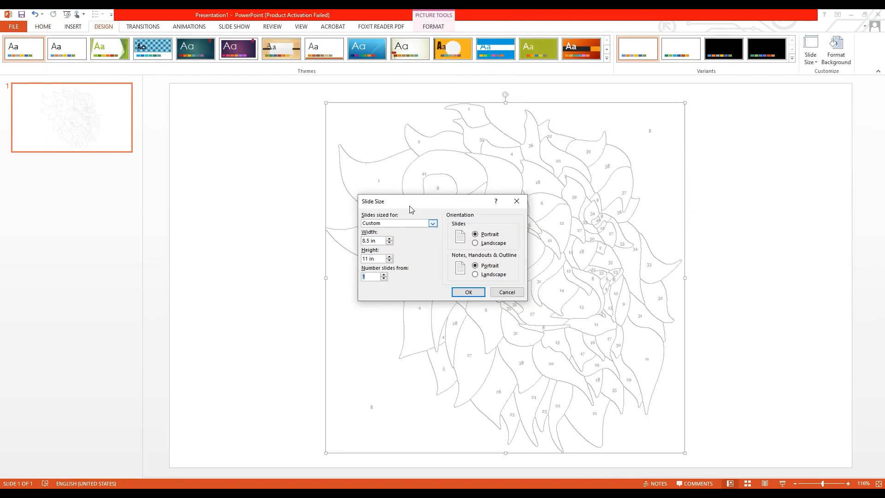
{"action": "left_click", "coordinate": [467, 292]}
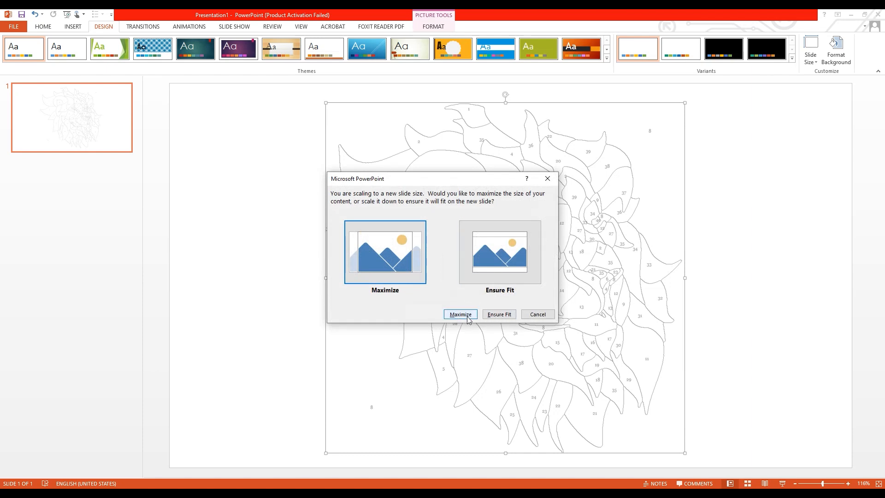
{"action": "left_click", "coordinate": [459, 313]}
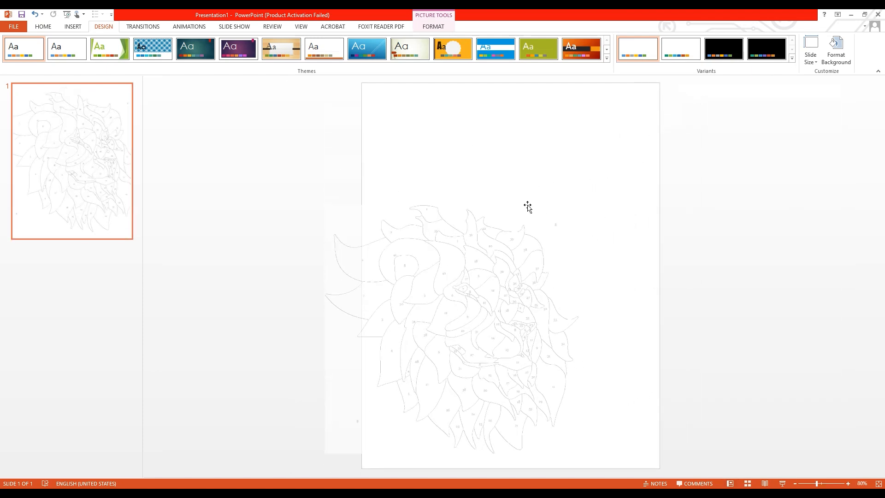
{"action": "left_click", "coordinate": [34, 49]}
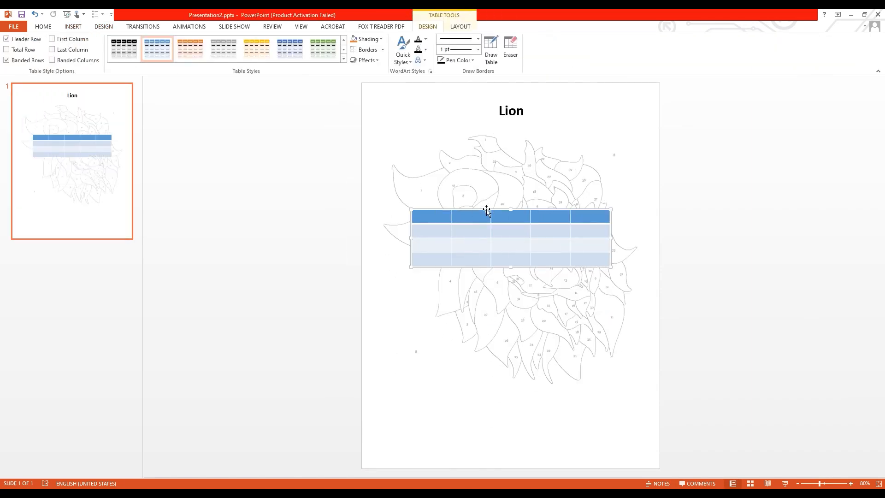
Step: Select the five-column colour-key table on the lion page to adjust it
{"action": "left_click", "coordinate": [123, 48]}
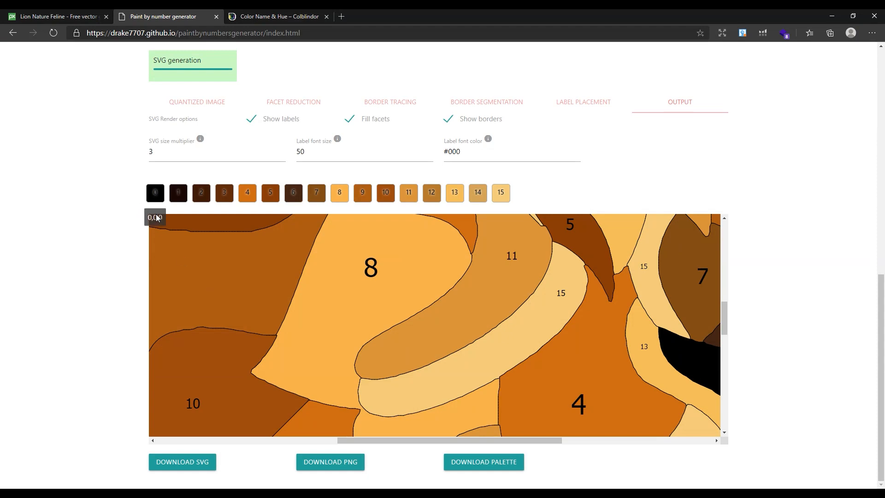
Step: Look up palette swatch 0 in Colblindor and enter its name Black in the key table
{"action": "left_click", "coordinate": [276, 17]}
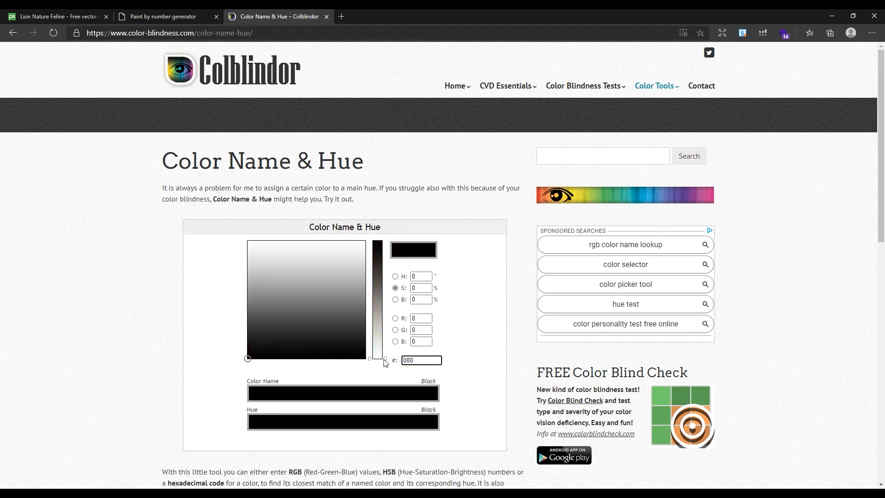
{"action": "left_click", "coordinate": [420, 360]}
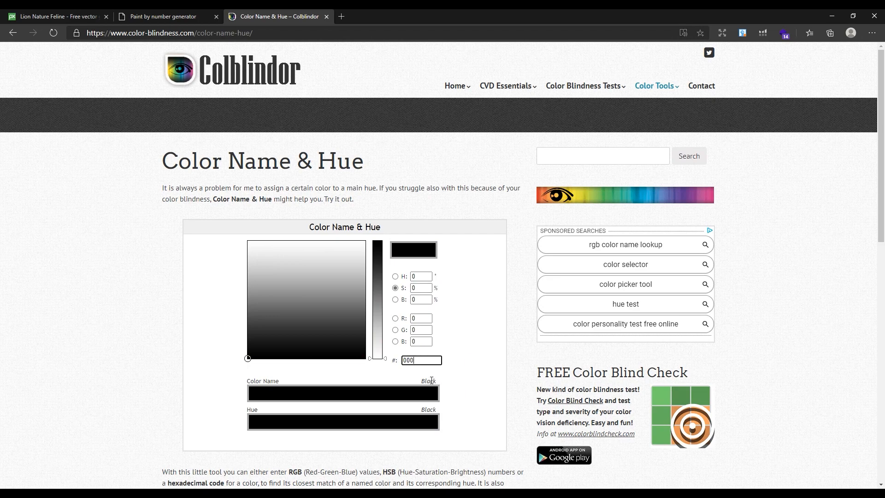
{"action": "left_click", "coordinate": [162, 16]}
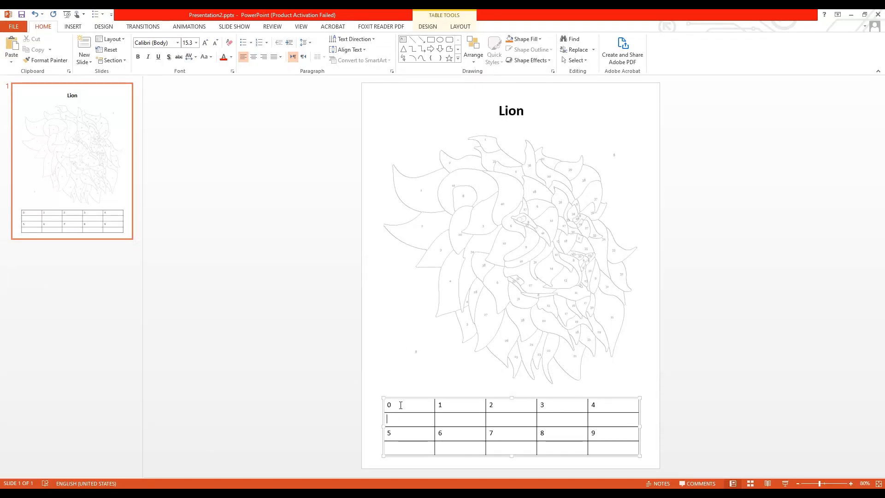
{"action": "type", "text": "Black"}
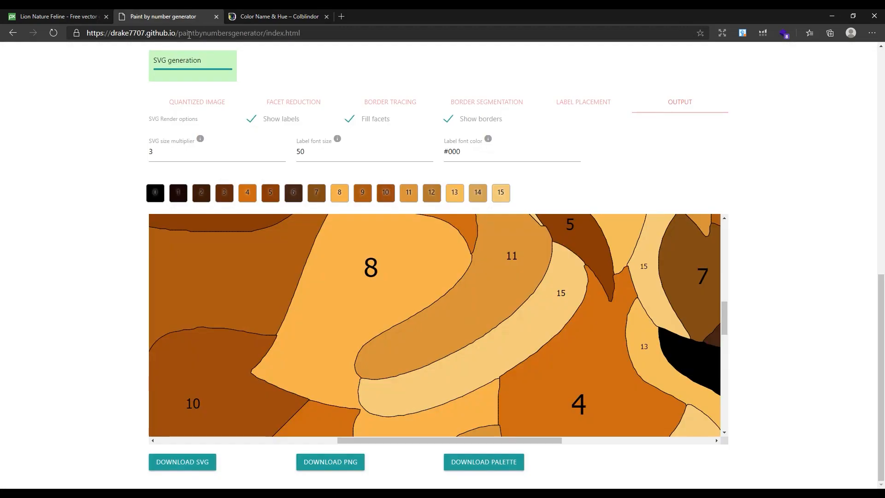
Step: Read the next palette swatch and enter its value 61 in the Colblindor lookup fields
{"action": "left_click", "coordinate": [278, 15]}
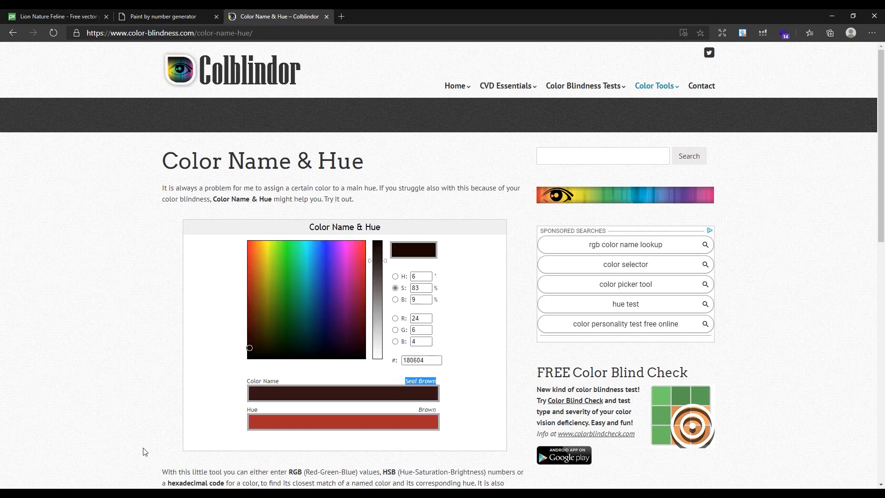
{"action": "mouse_move", "coordinate": [505, 424]}
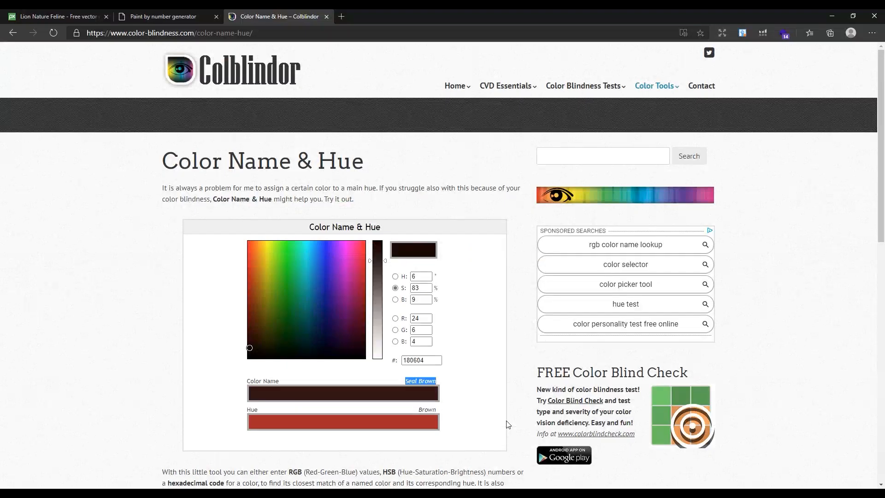
{"action": "left_click", "coordinate": [164, 16]}
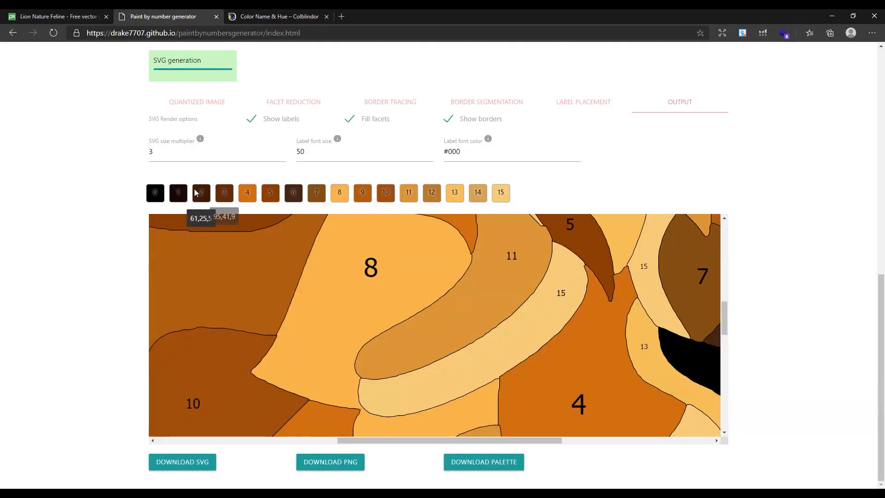
{"action": "left_click", "coordinate": [278, 16]}
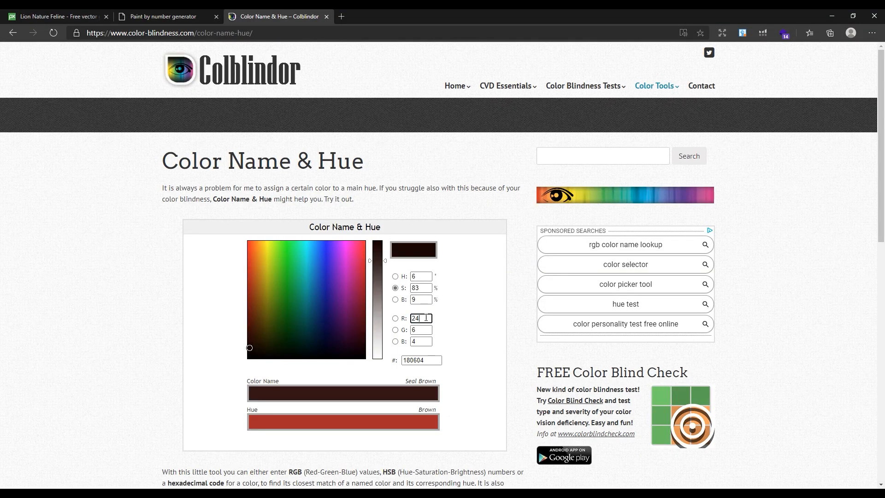
{"action": "type", "text": "61"}
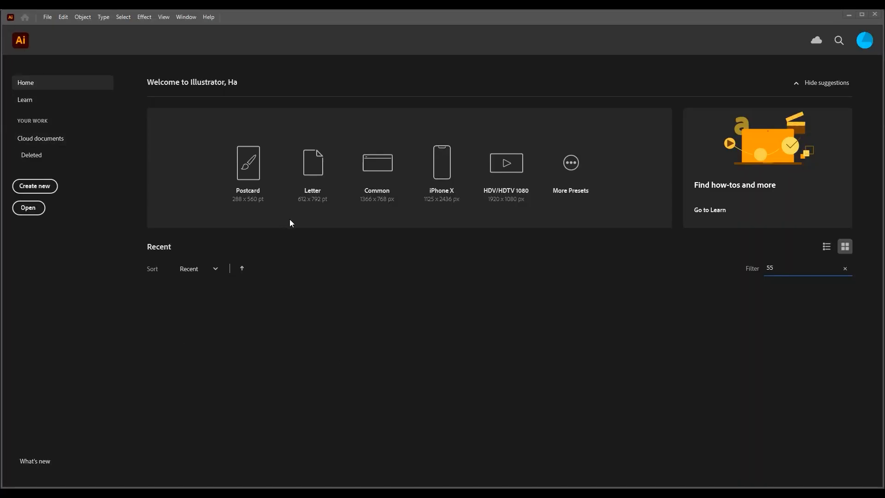
Step: Create a new Illustrator document in inches, 8.5 wide by 11 tall
{"action": "left_click", "coordinate": [555, 165]}
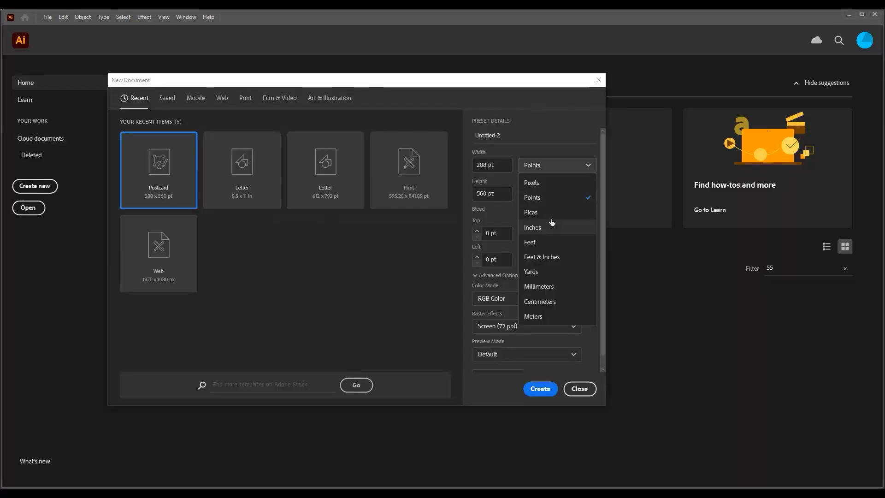
{"action": "left_click", "coordinate": [531, 227]}
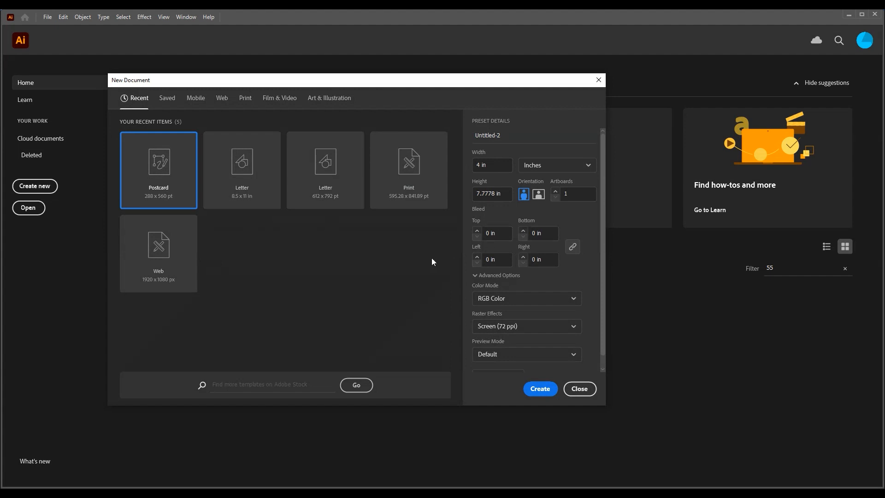
{"action": "left_click", "coordinate": [491, 164]}
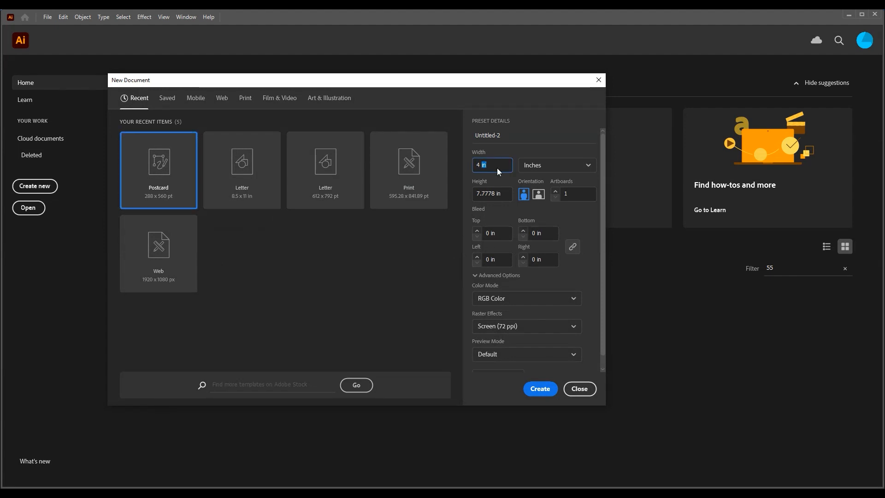
{"action": "type", "text": "8.5"}
{"action": "left_click", "coordinate": [492, 193]}
{"action": "type", "text": "11"}
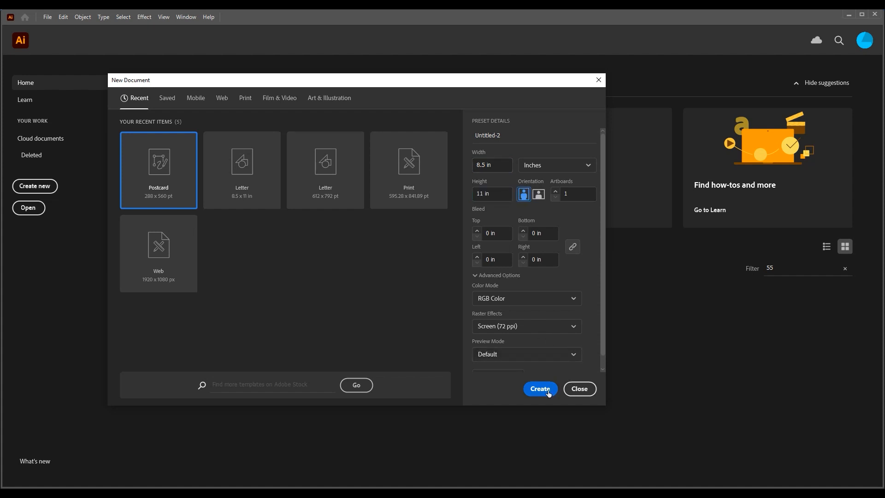
{"action": "left_click", "coordinate": [539, 388]}
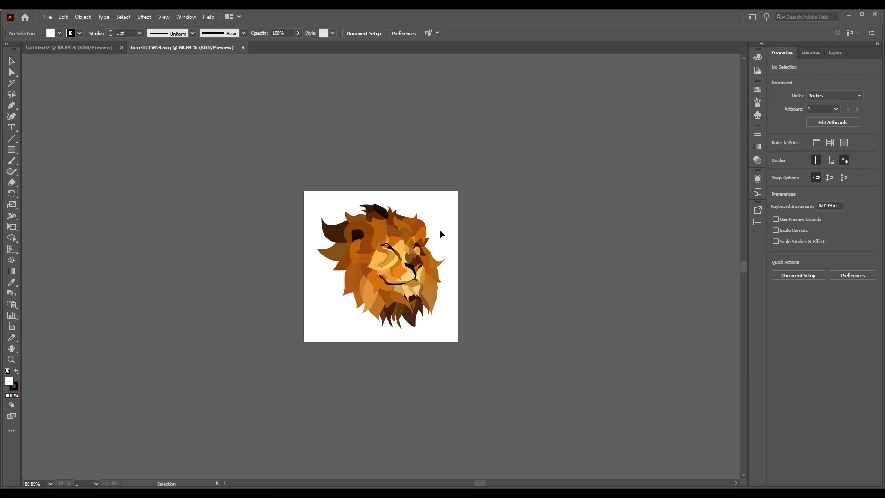
{"action": "mouse_move", "coordinate": [511, 186]}
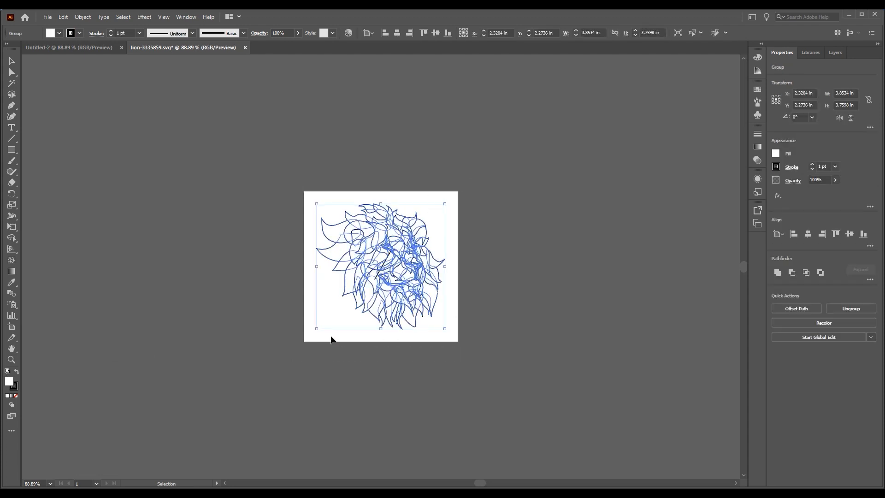
Step: Switch to the letter-size document with the lion outline and pick the Type tool
{"action": "left_click", "coordinate": [70, 47]}
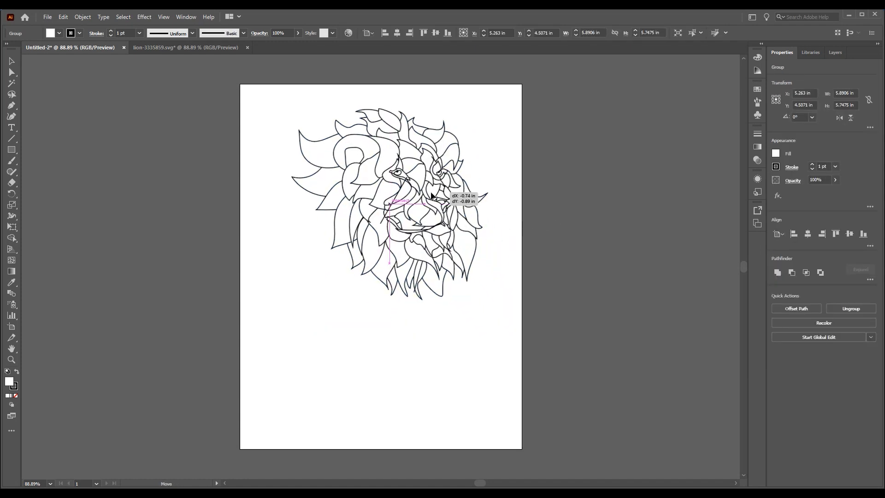
{"action": "left_click", "coordinate": [11, 127]}
{"action": "type", "text": "11"}
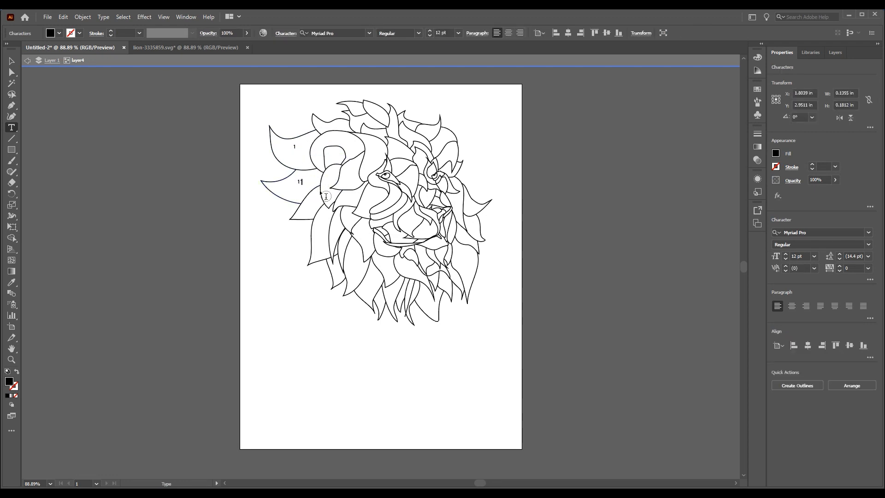
Step: Type region numbers into the lion's mane regions, then deselect the labels
{"action": "left_click", "coordinate": [325, 204]}
{"action": "type", "text": "3"}
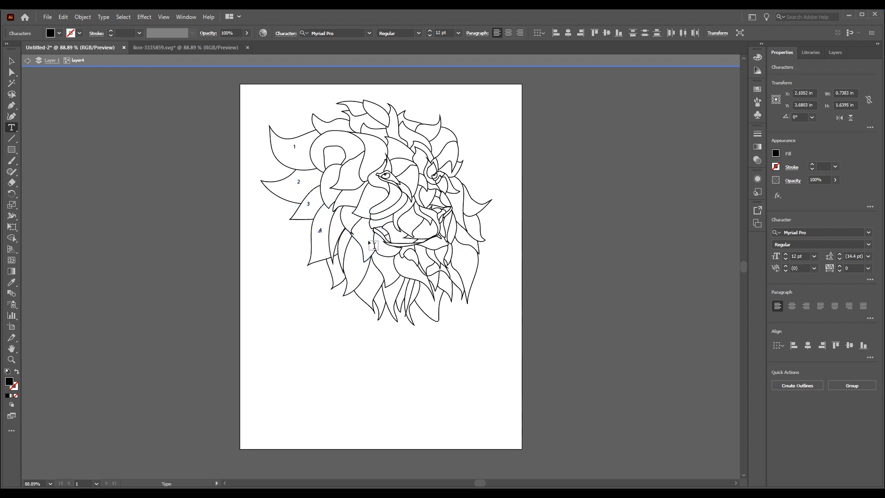
{"action": "left_click", "coordinate": [372, 247]}
{"action": "type", "text": "5"}
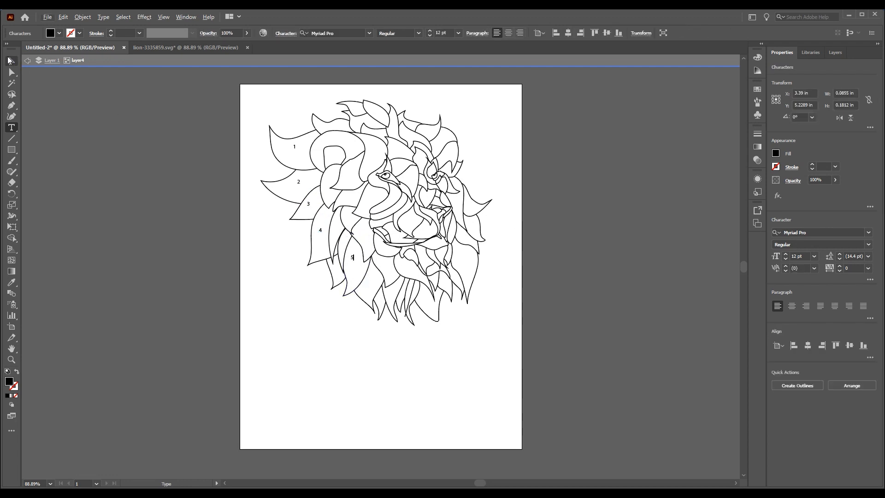
{"action": "left_click", "coordinate": [11, 61]}
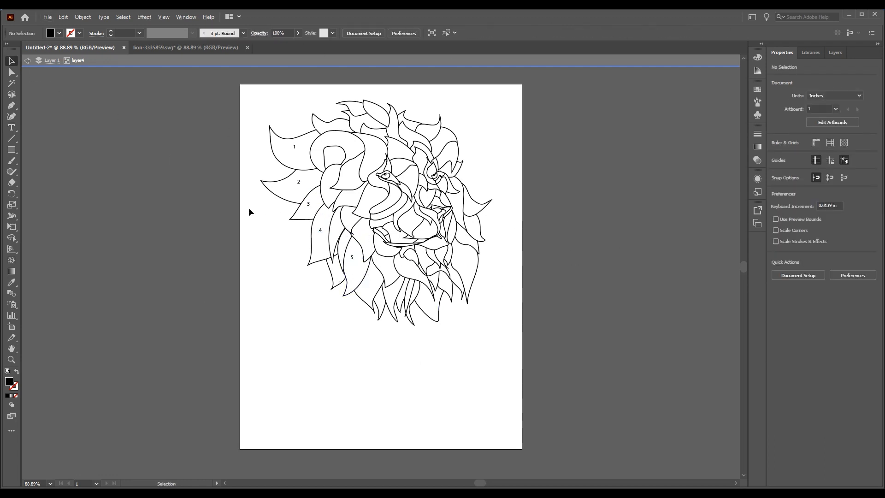
{"action": "mouse_move", "coordinate": [31, 237]}
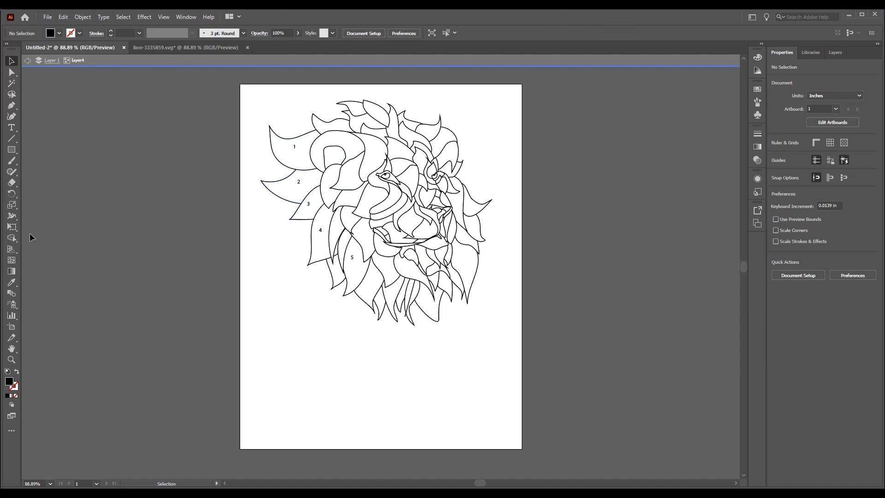
{"action": "left_click", "coordinate": [12, 150]}
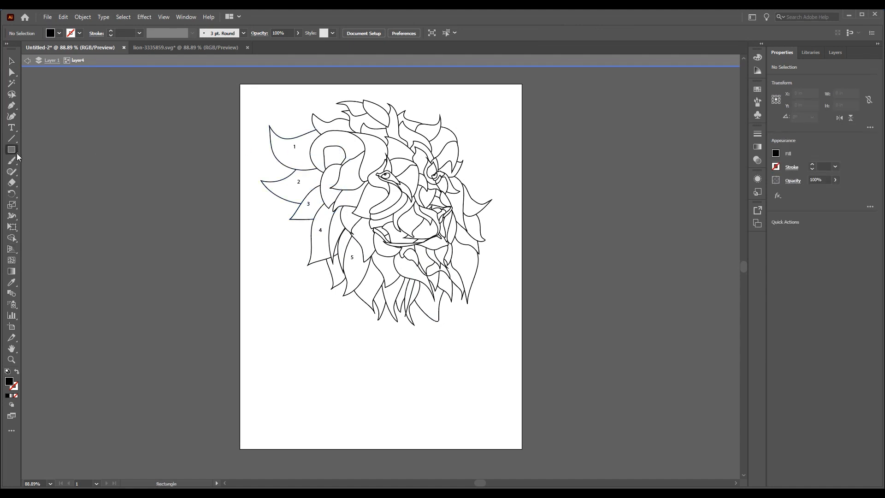
{"action": "left_click", "coordinate": [11, 128]}
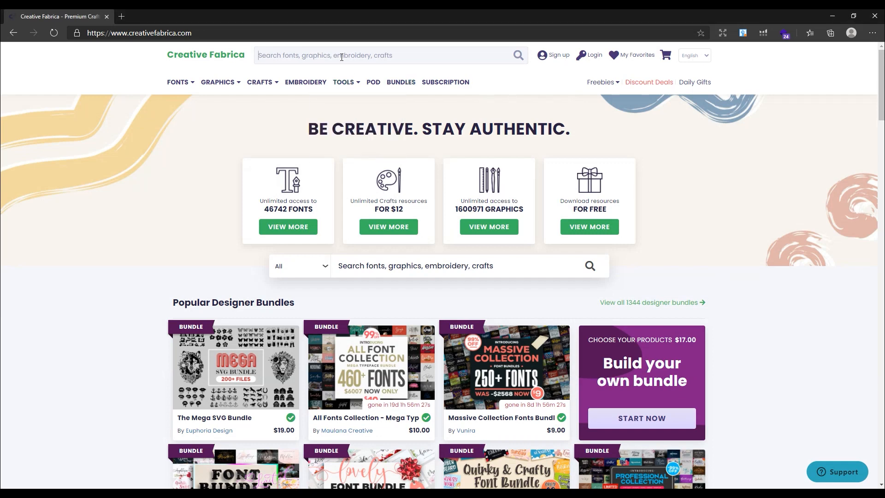
Step: Search Creative Fabrica for 'color by number' and open Christmas Color by Number Page 2 - KDP
{"action": "type", "text": "color"}
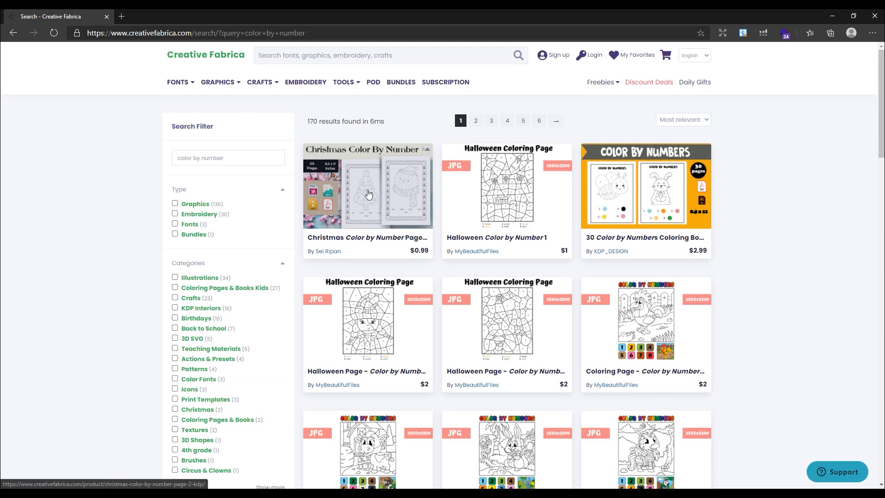
{"action": "scroll", "scroll_direction": "down", "scroll_amount": 3}
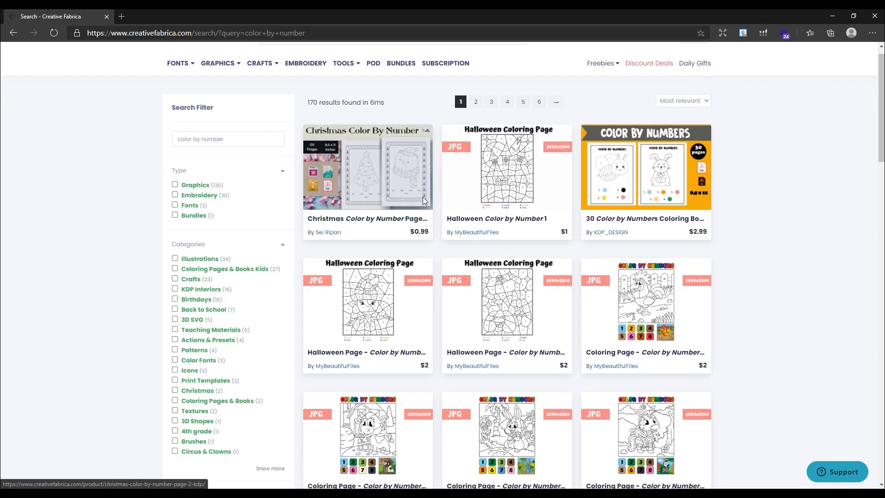
{"action": "scroll", "scroll_direction": "down", "scroll_amount": 3}
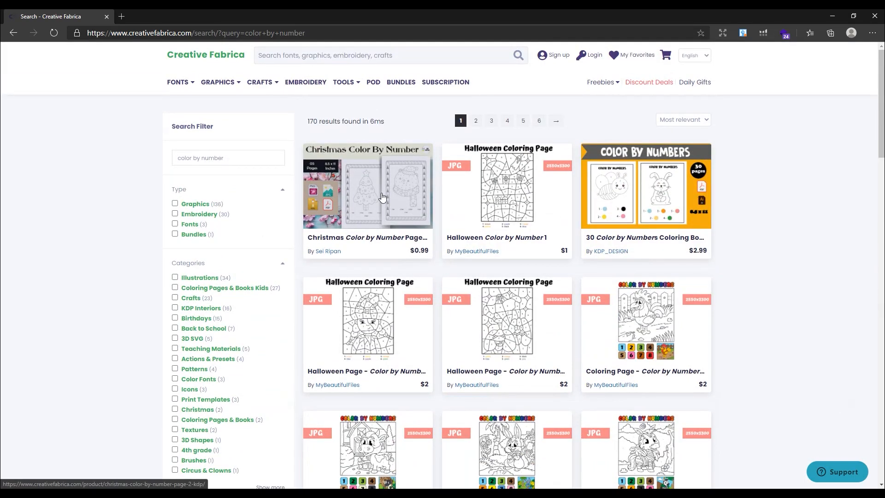
{"action": "left_click", "coordinate": [368, 187]}
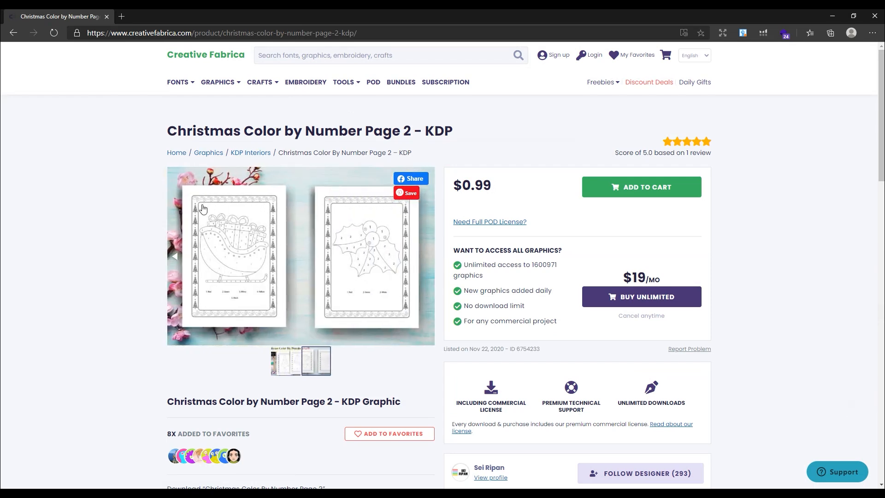
{"action": "mouse_move", "coordinate": [276, 205]}
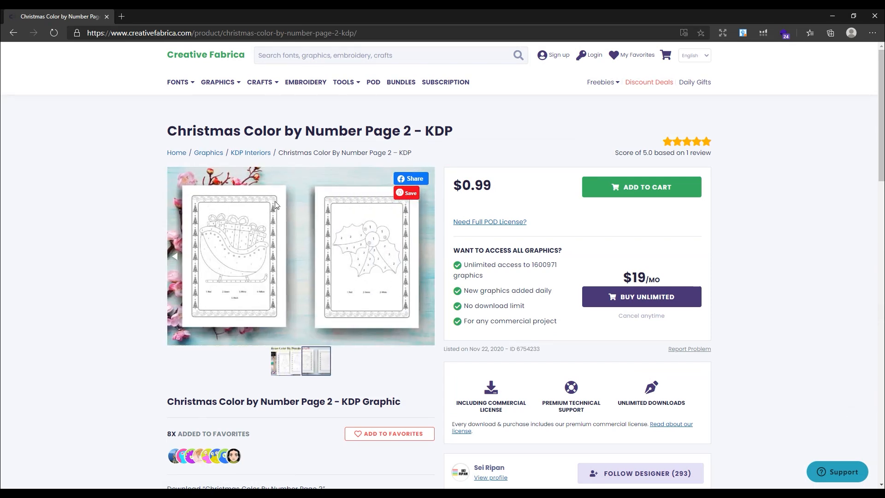